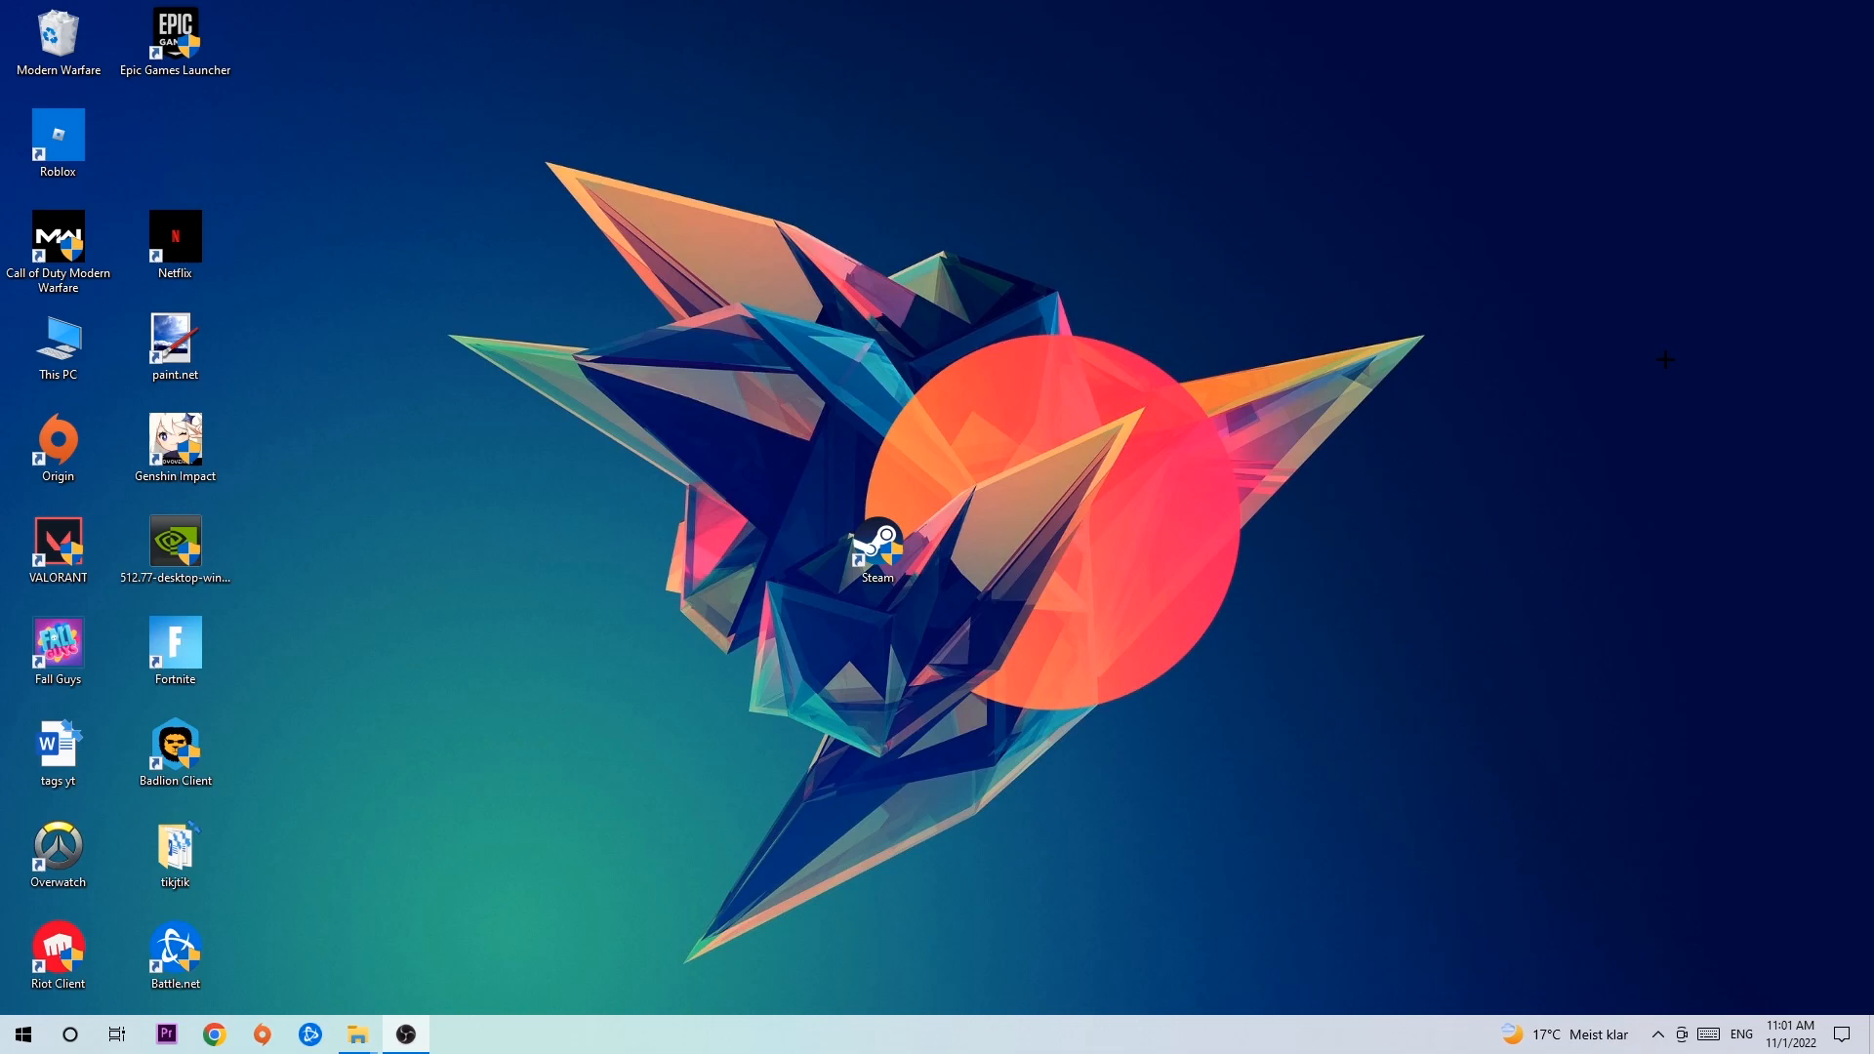
# - Launch Task Manager from the taskbar's right-click menu
pyautogui.rightClick(828, 1025)
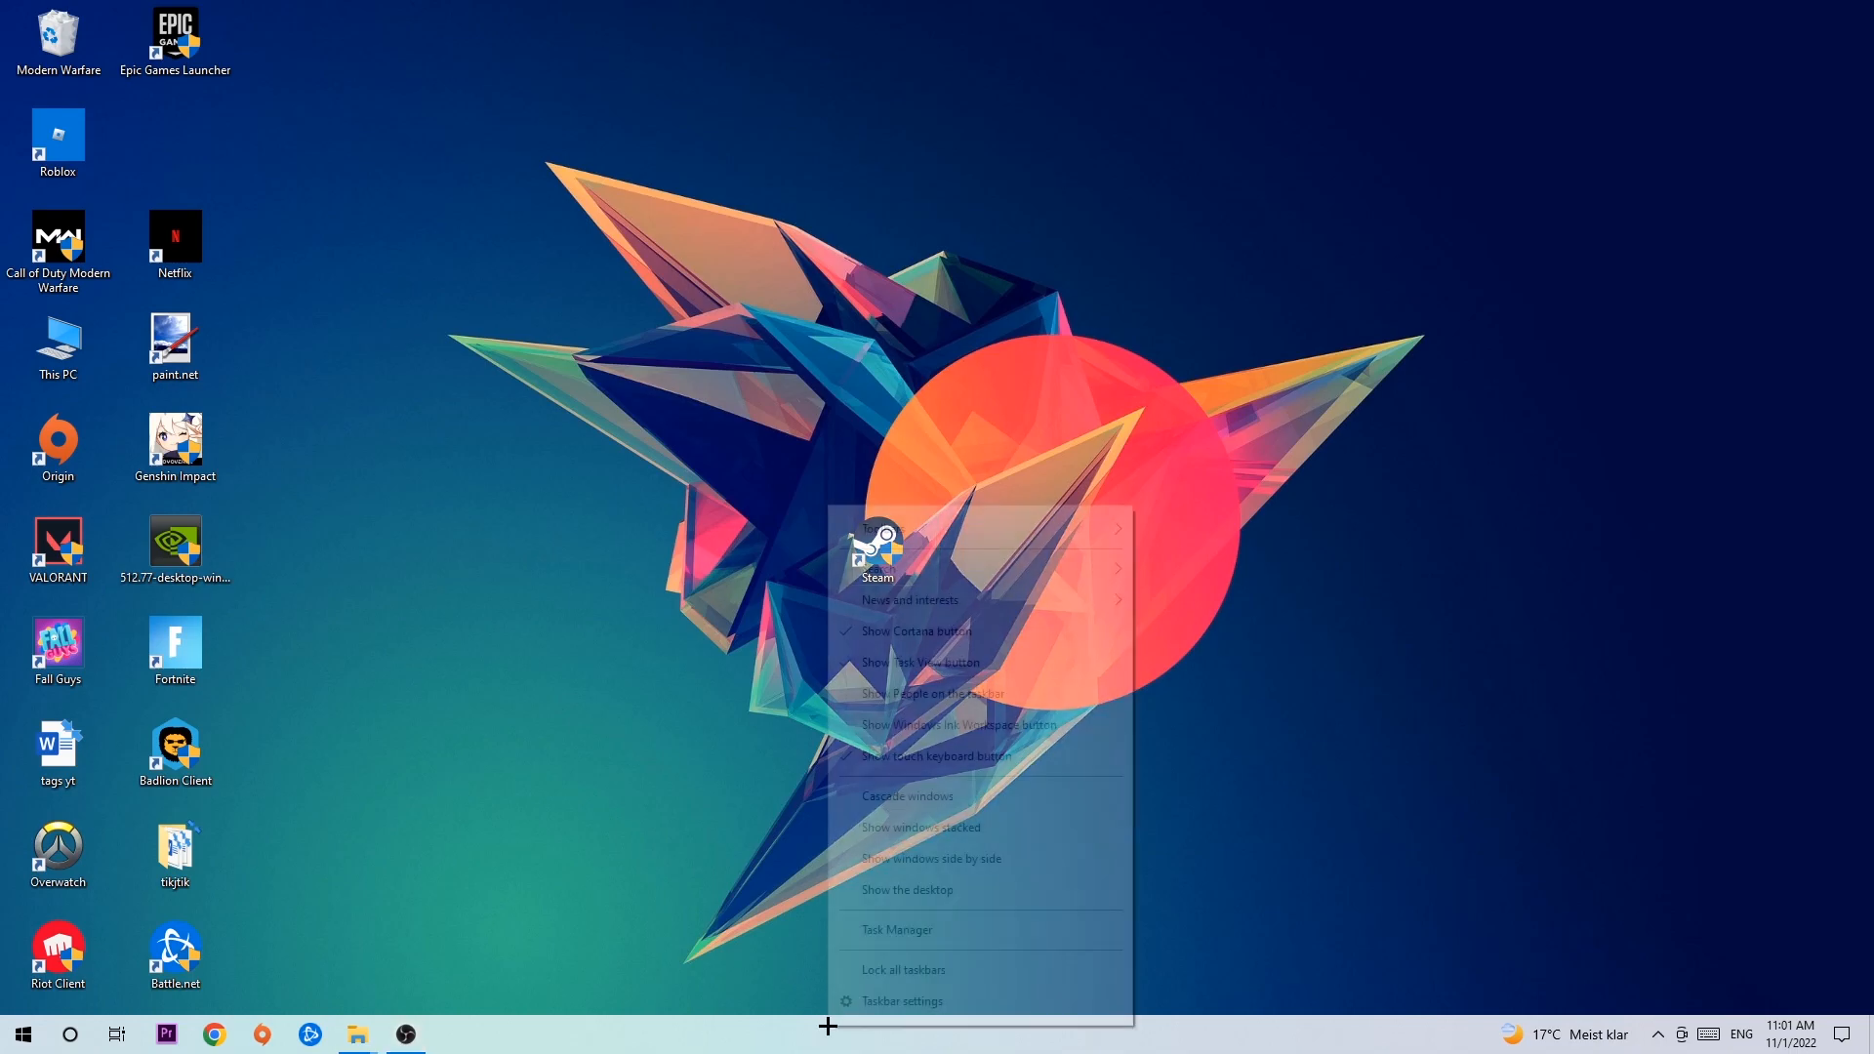
pyautogui.click(897, 937)
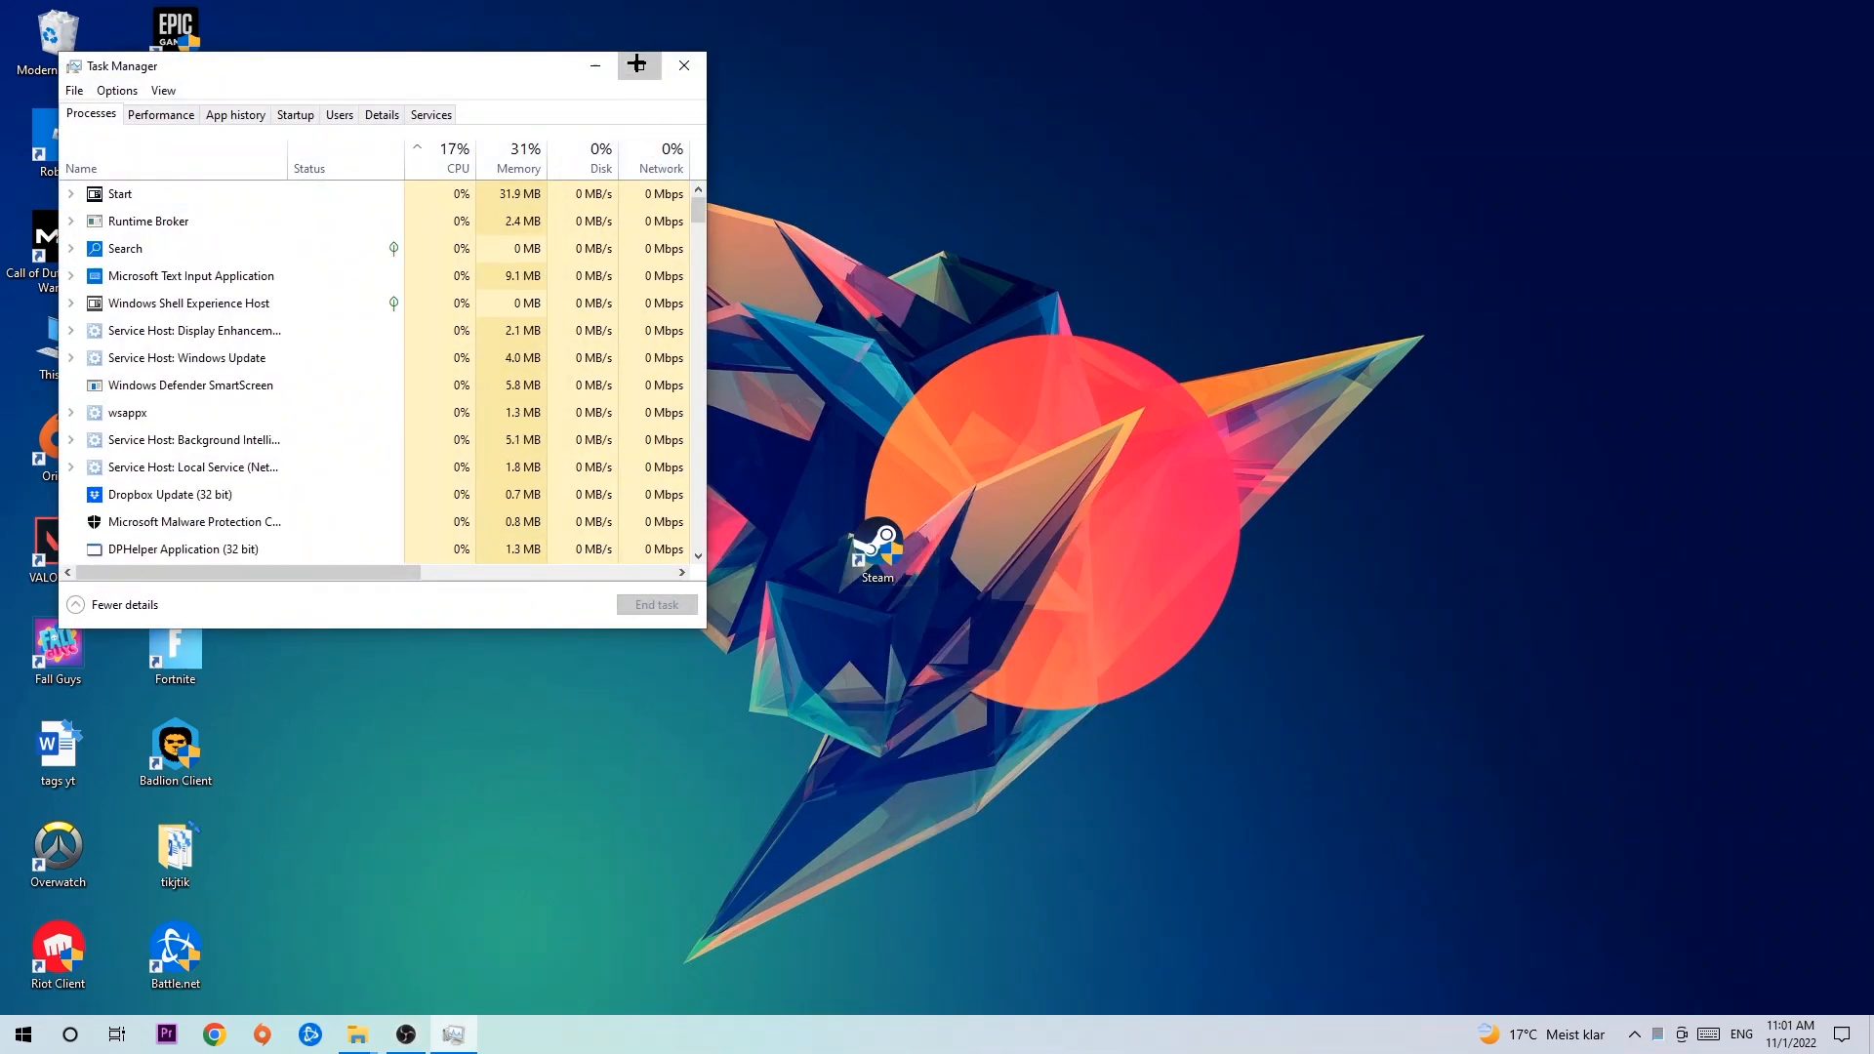
pyautogui.click(637, 64)
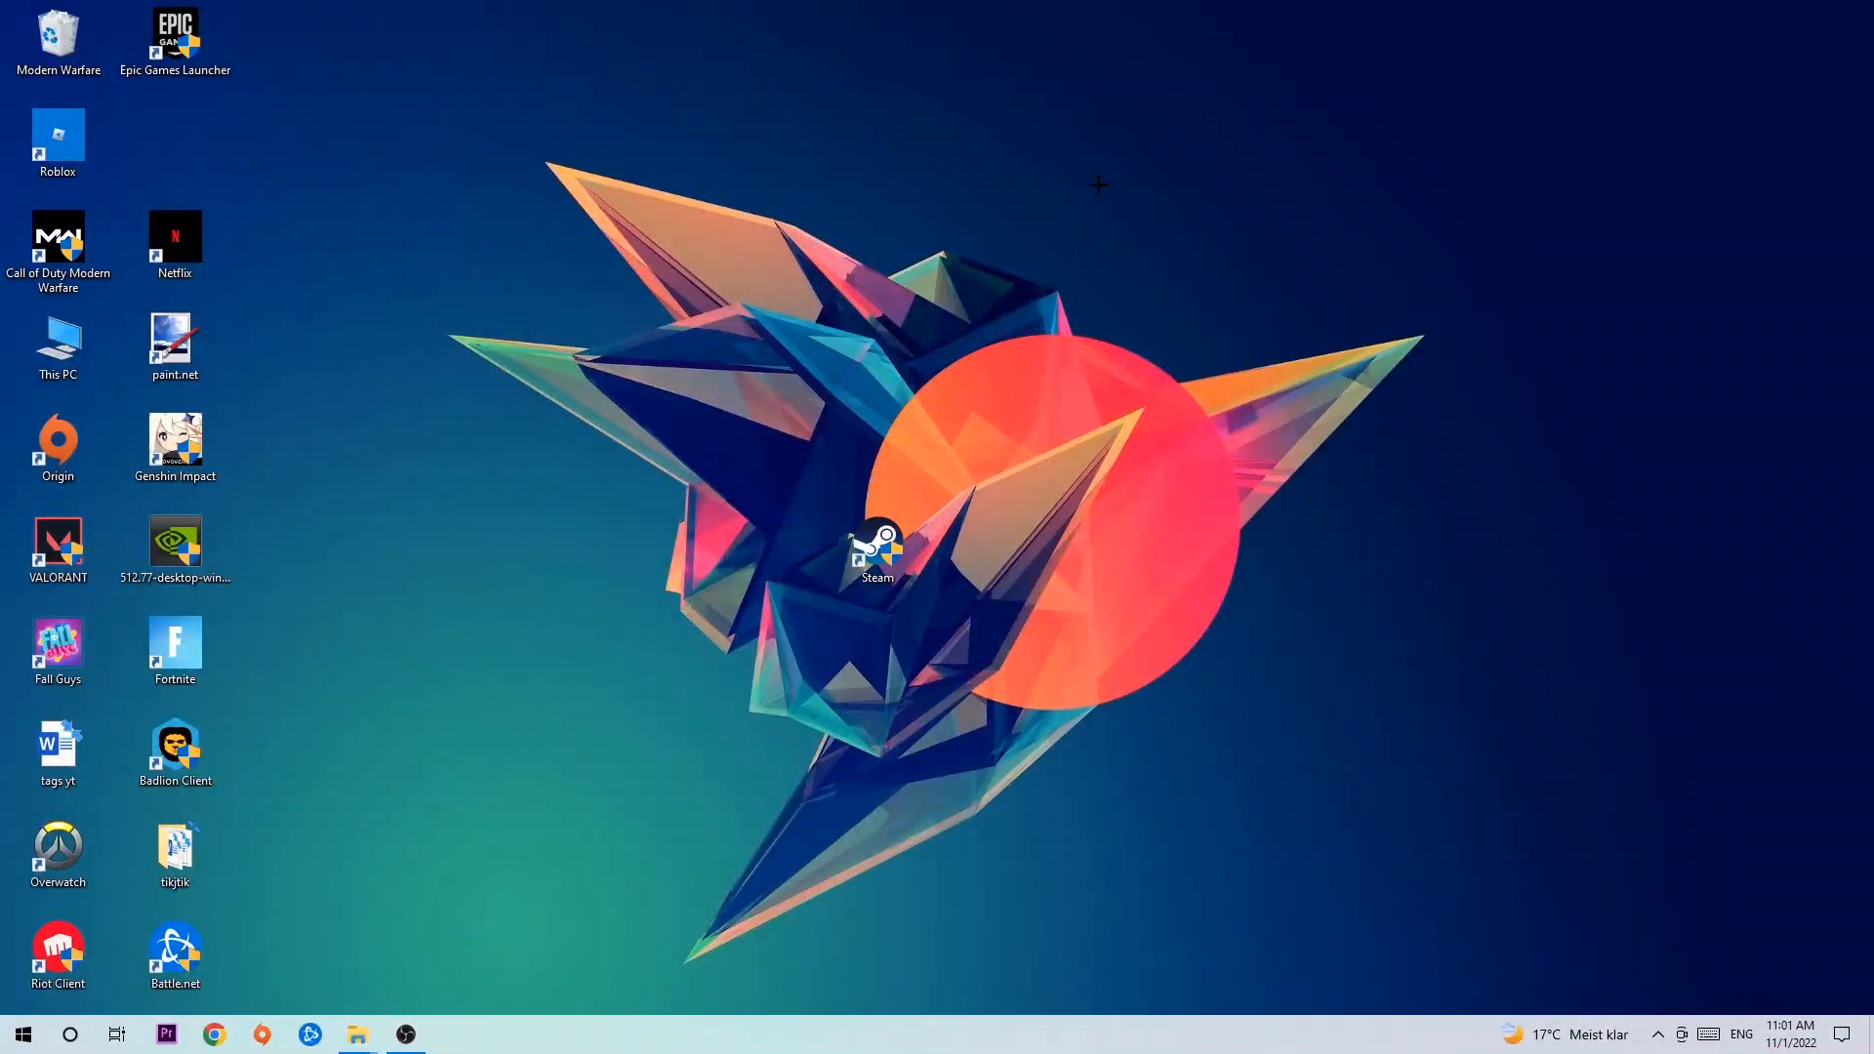
pyautogui.moveTo(1487, 341)
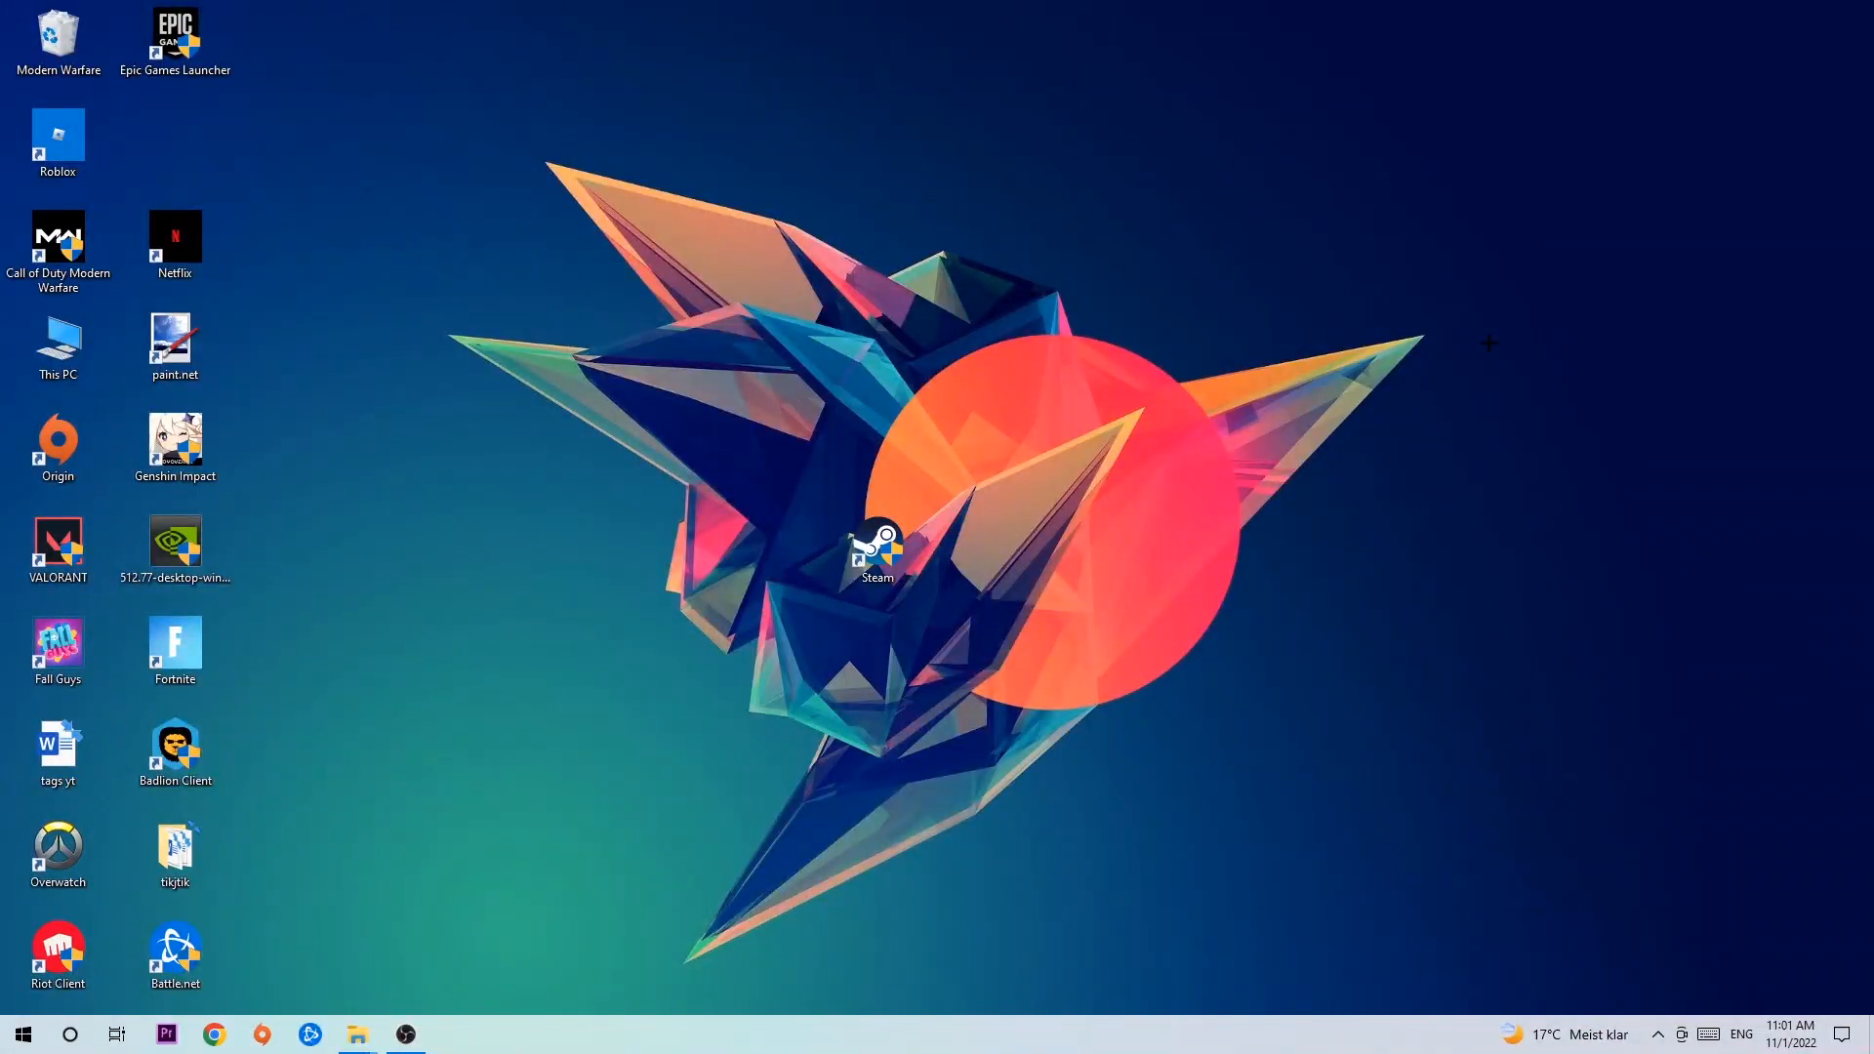
# - Launch Display settings from the desktop's right-click menu
pyautogui.rightClick(1488, 343)
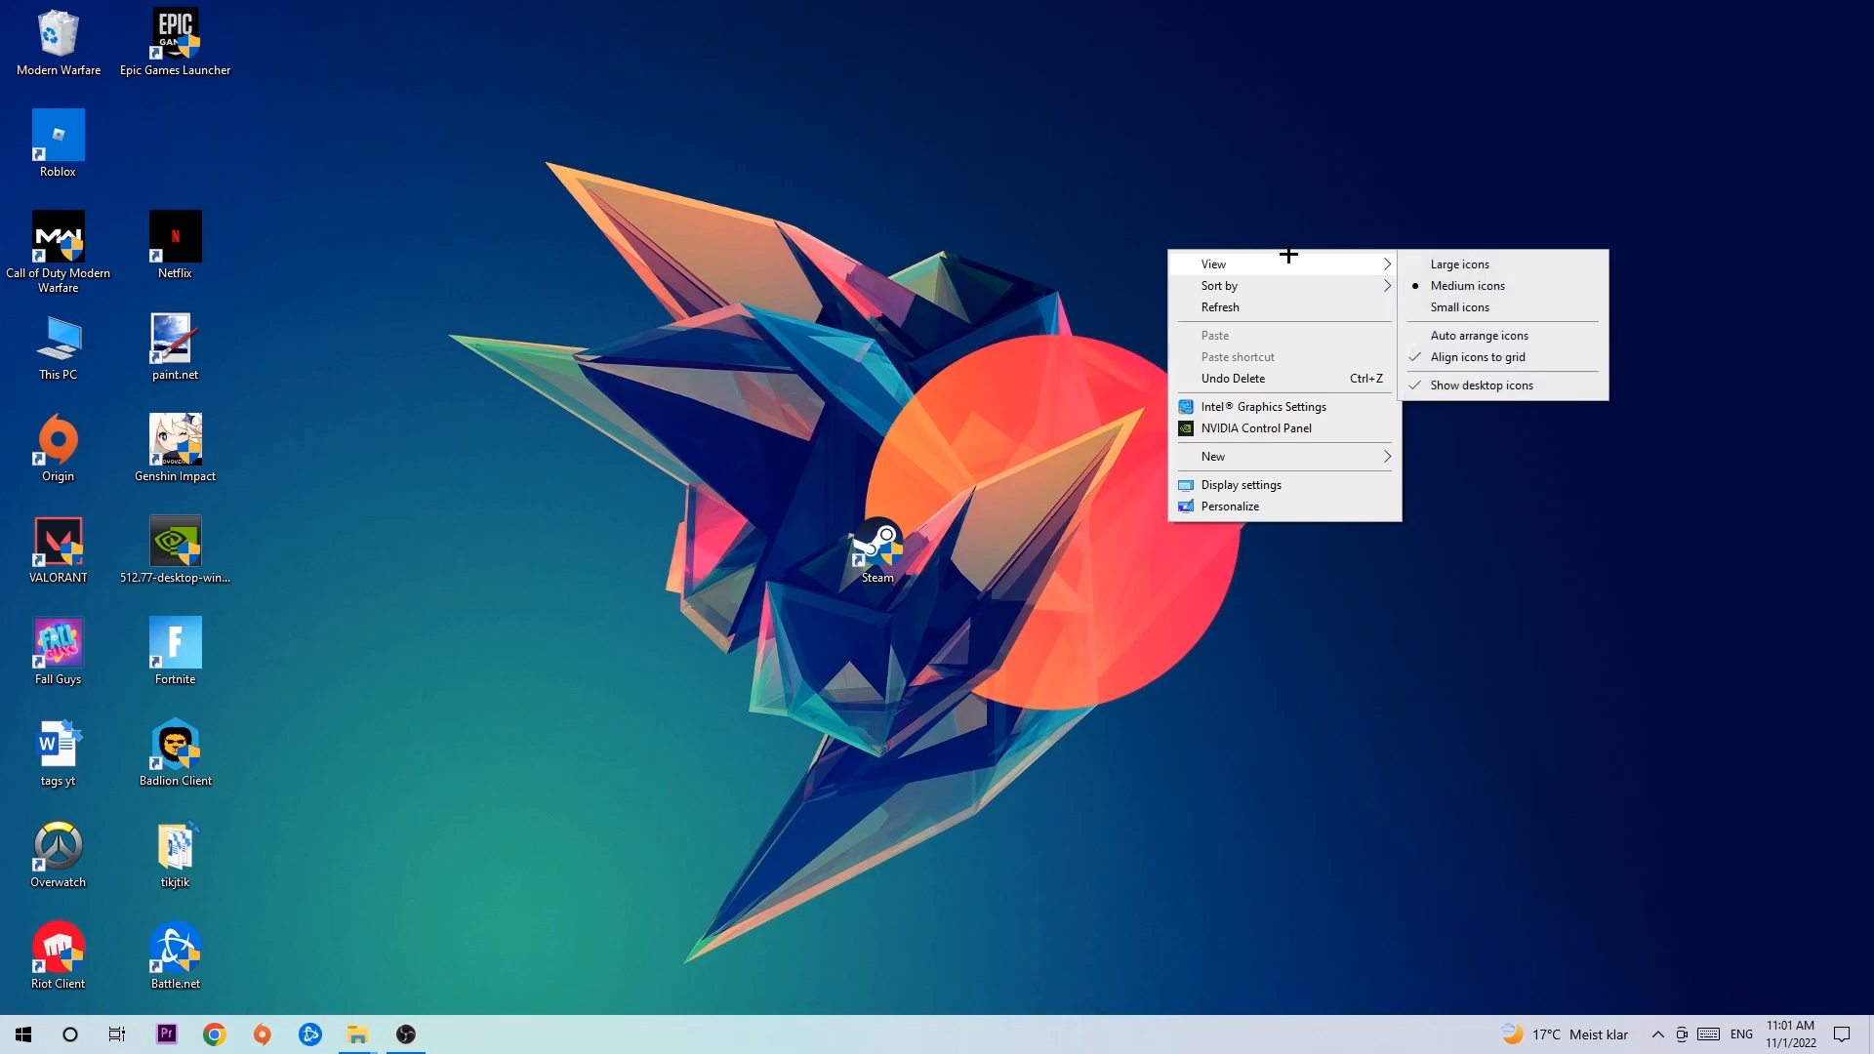
pyautogui.moveTo(1272, 480)
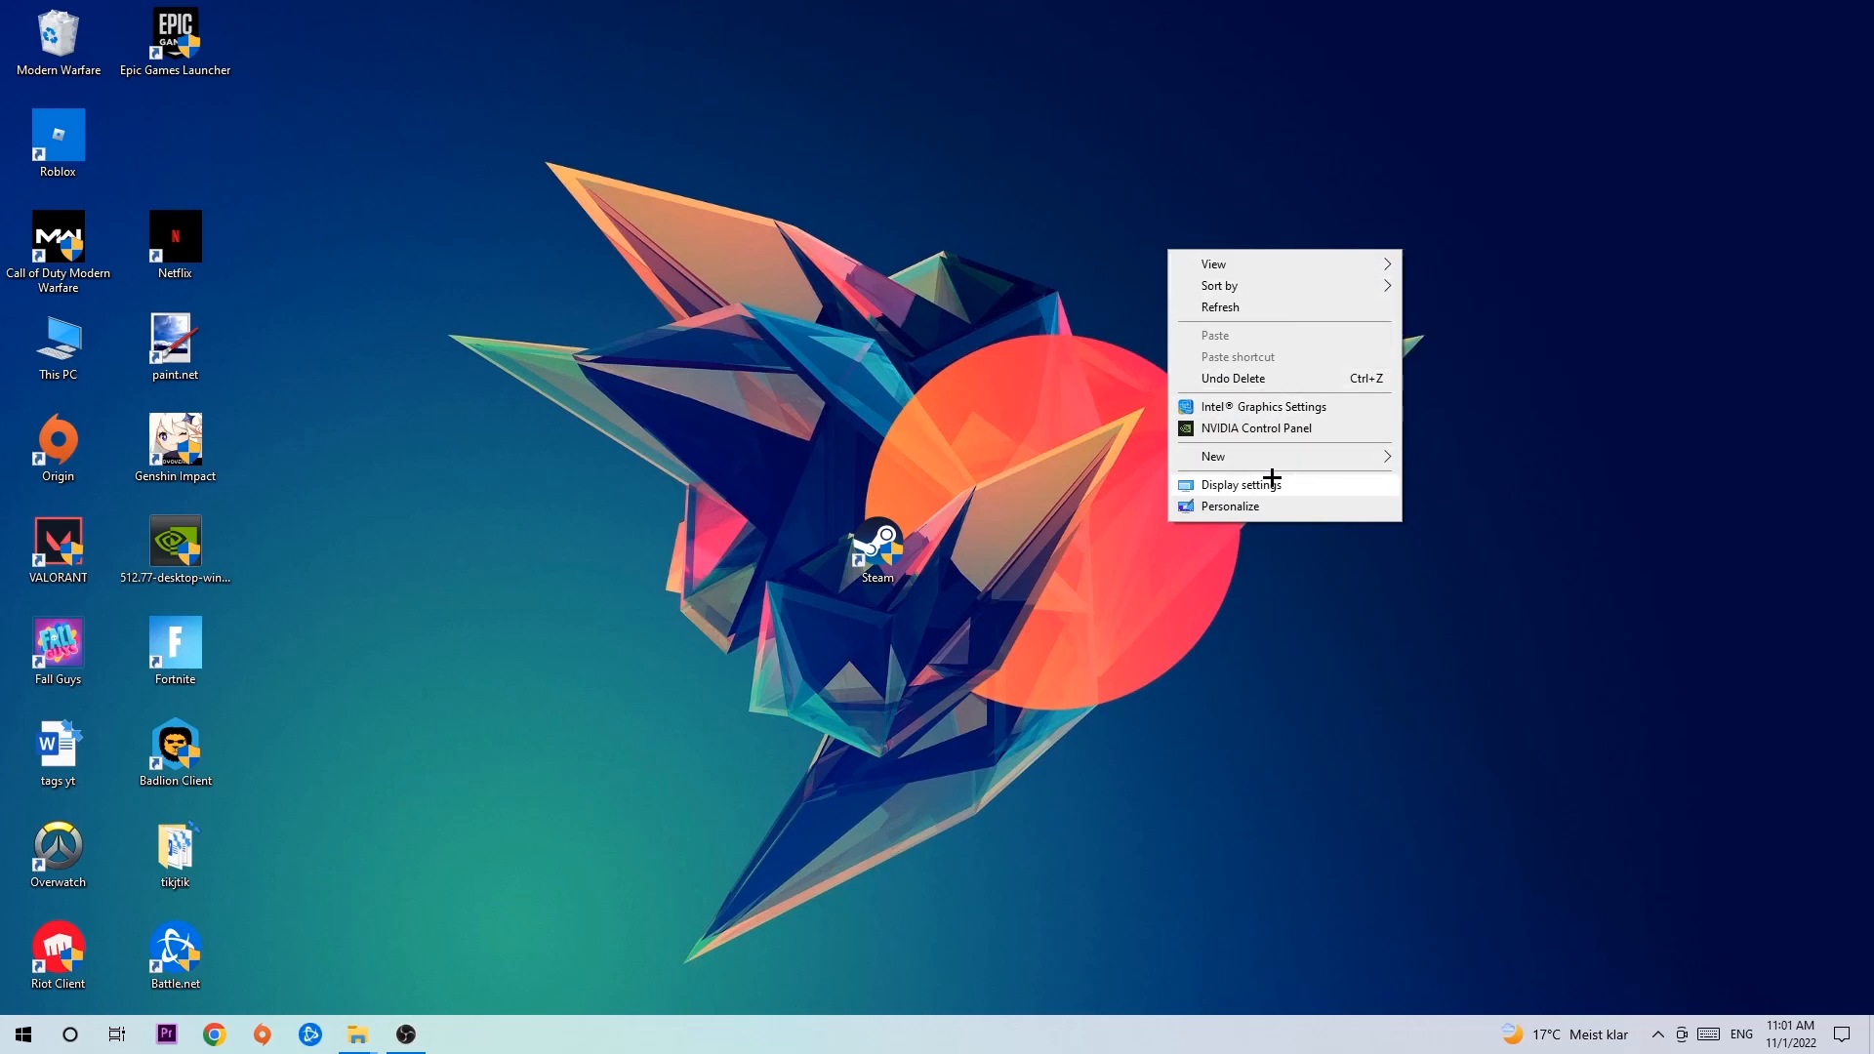
pyautogui.click(1240, 484)
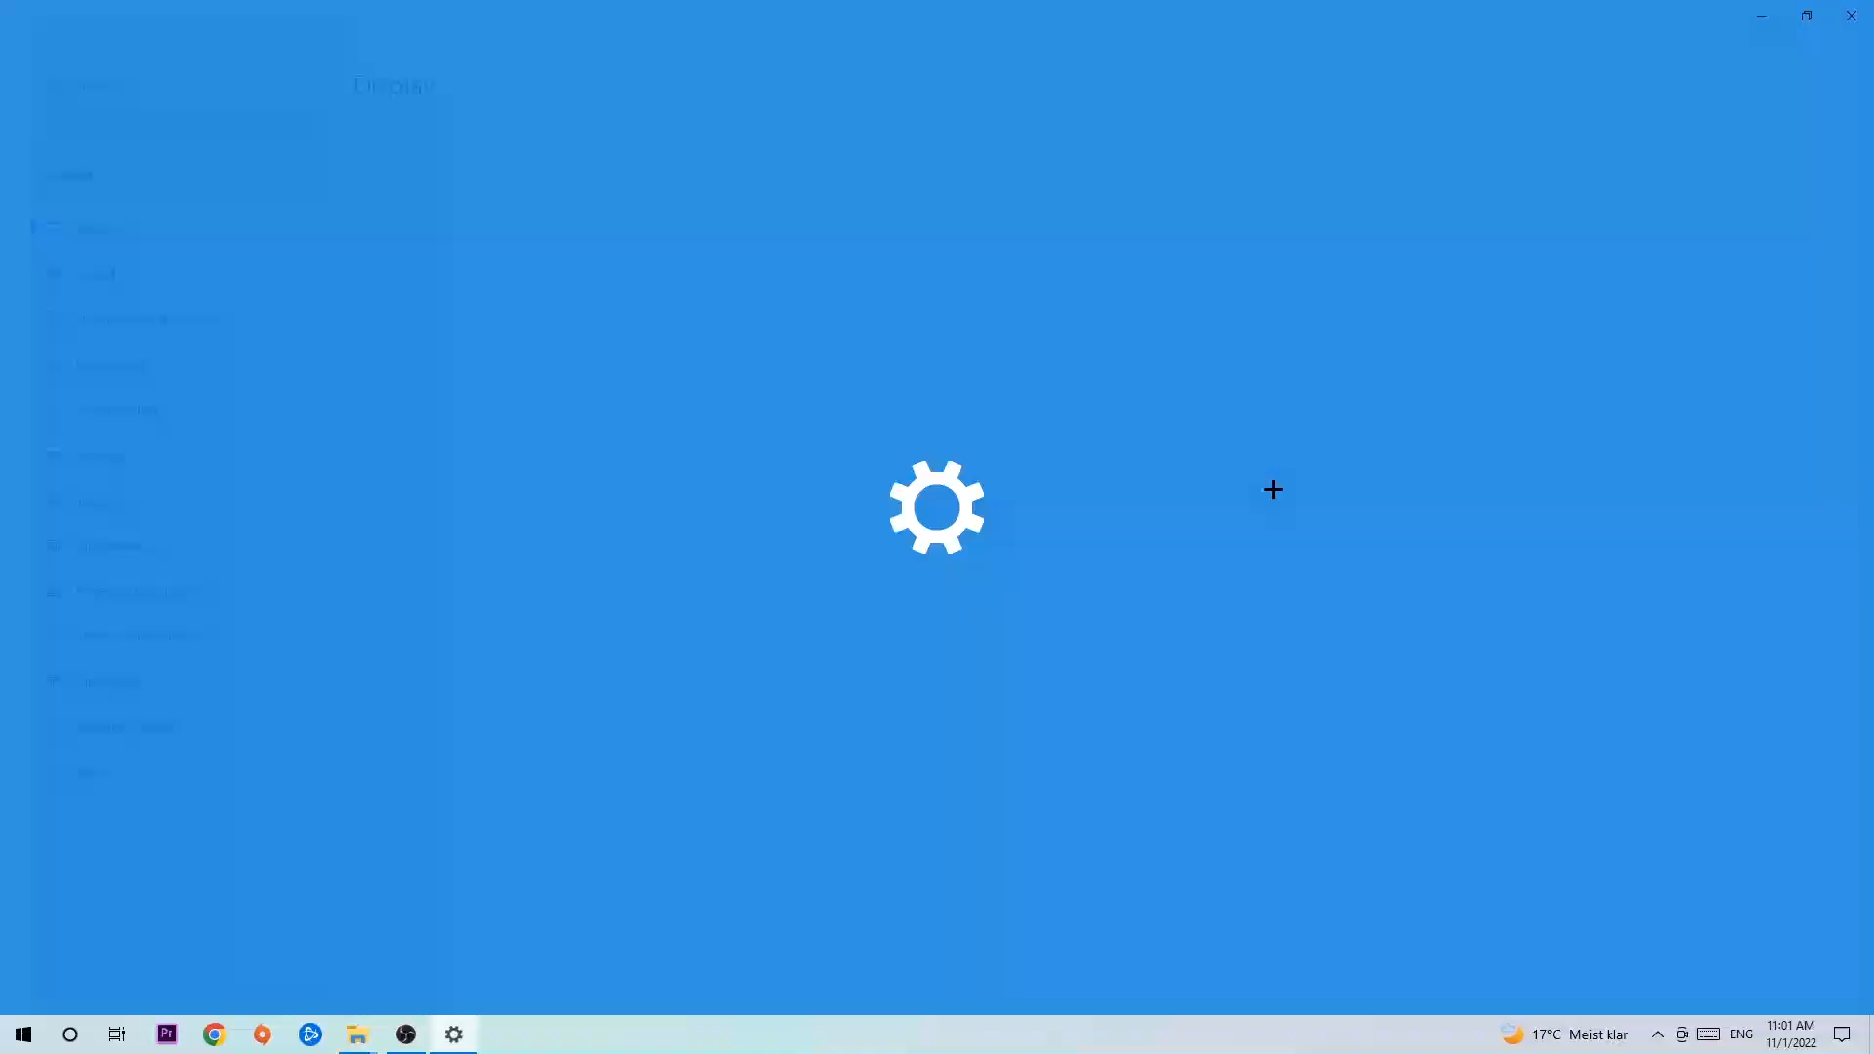
# - Show the Display page and identify which monitor is 1 and which is 2
pyautogui.click(453, 1035)
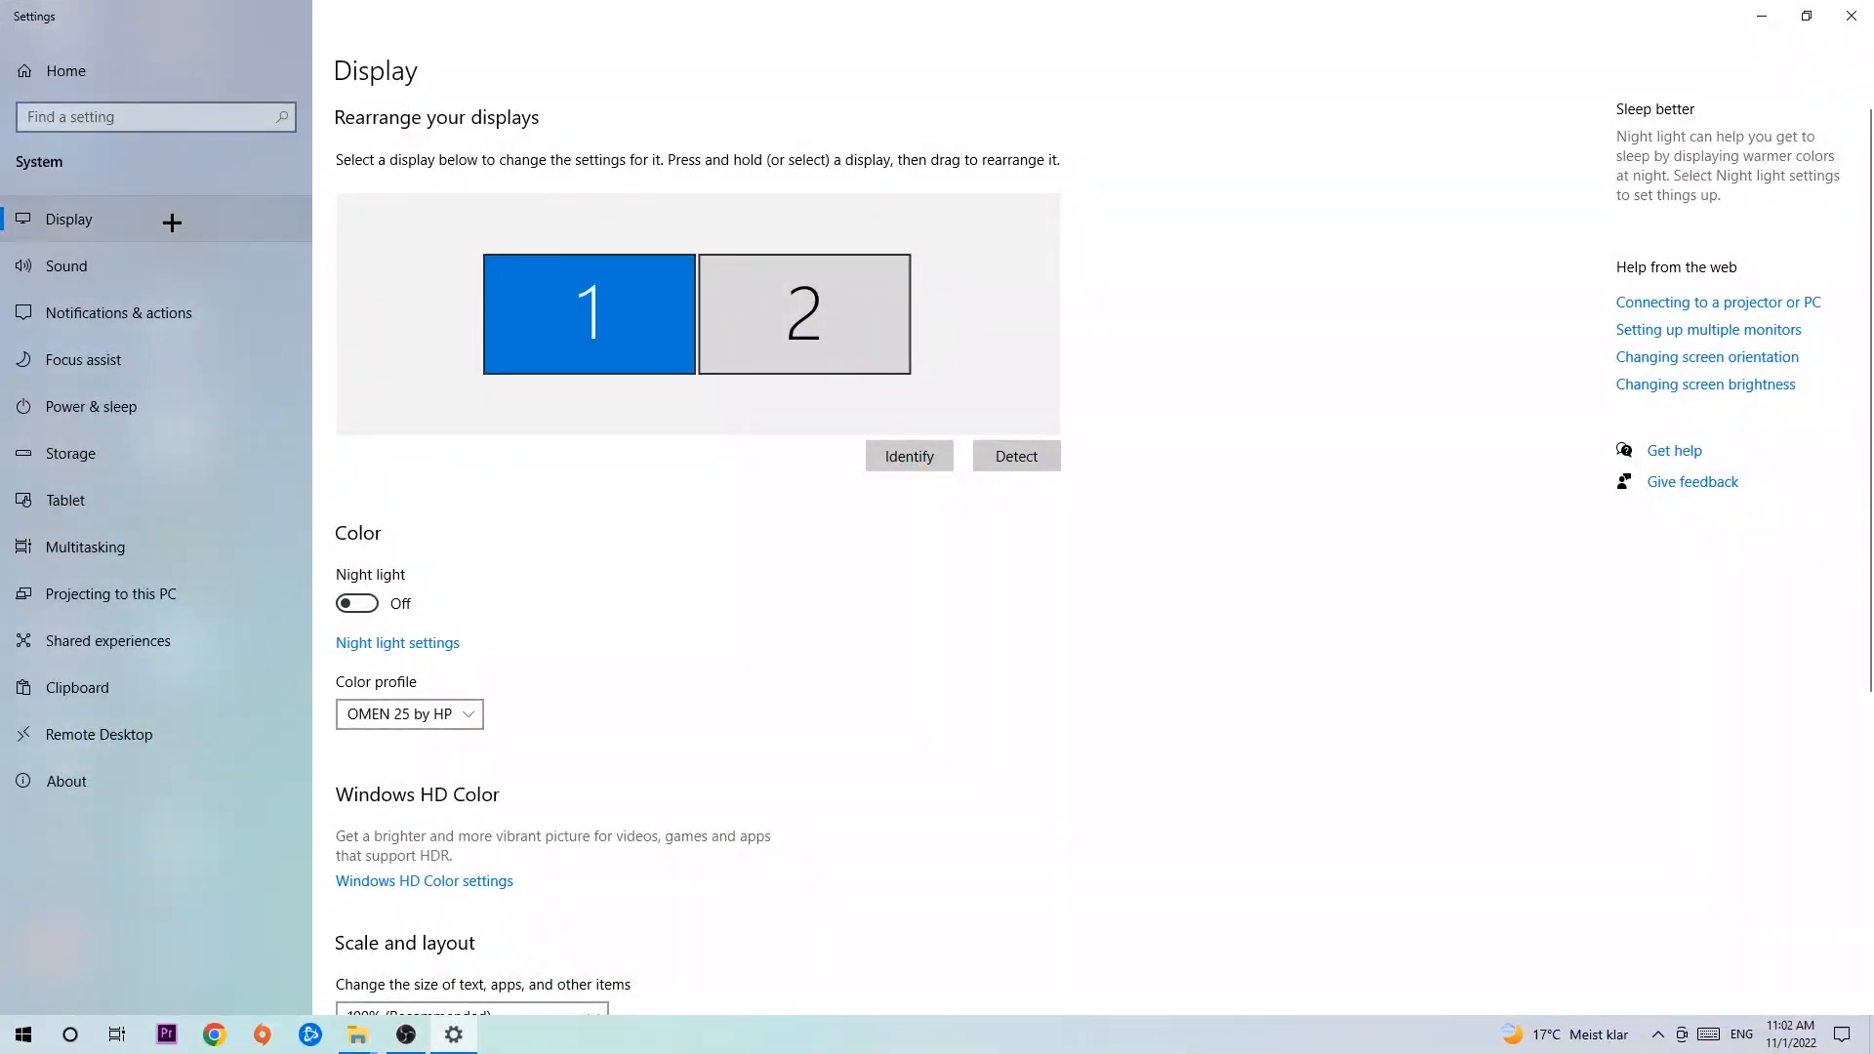
pyautogui.moveTo(371, 300)
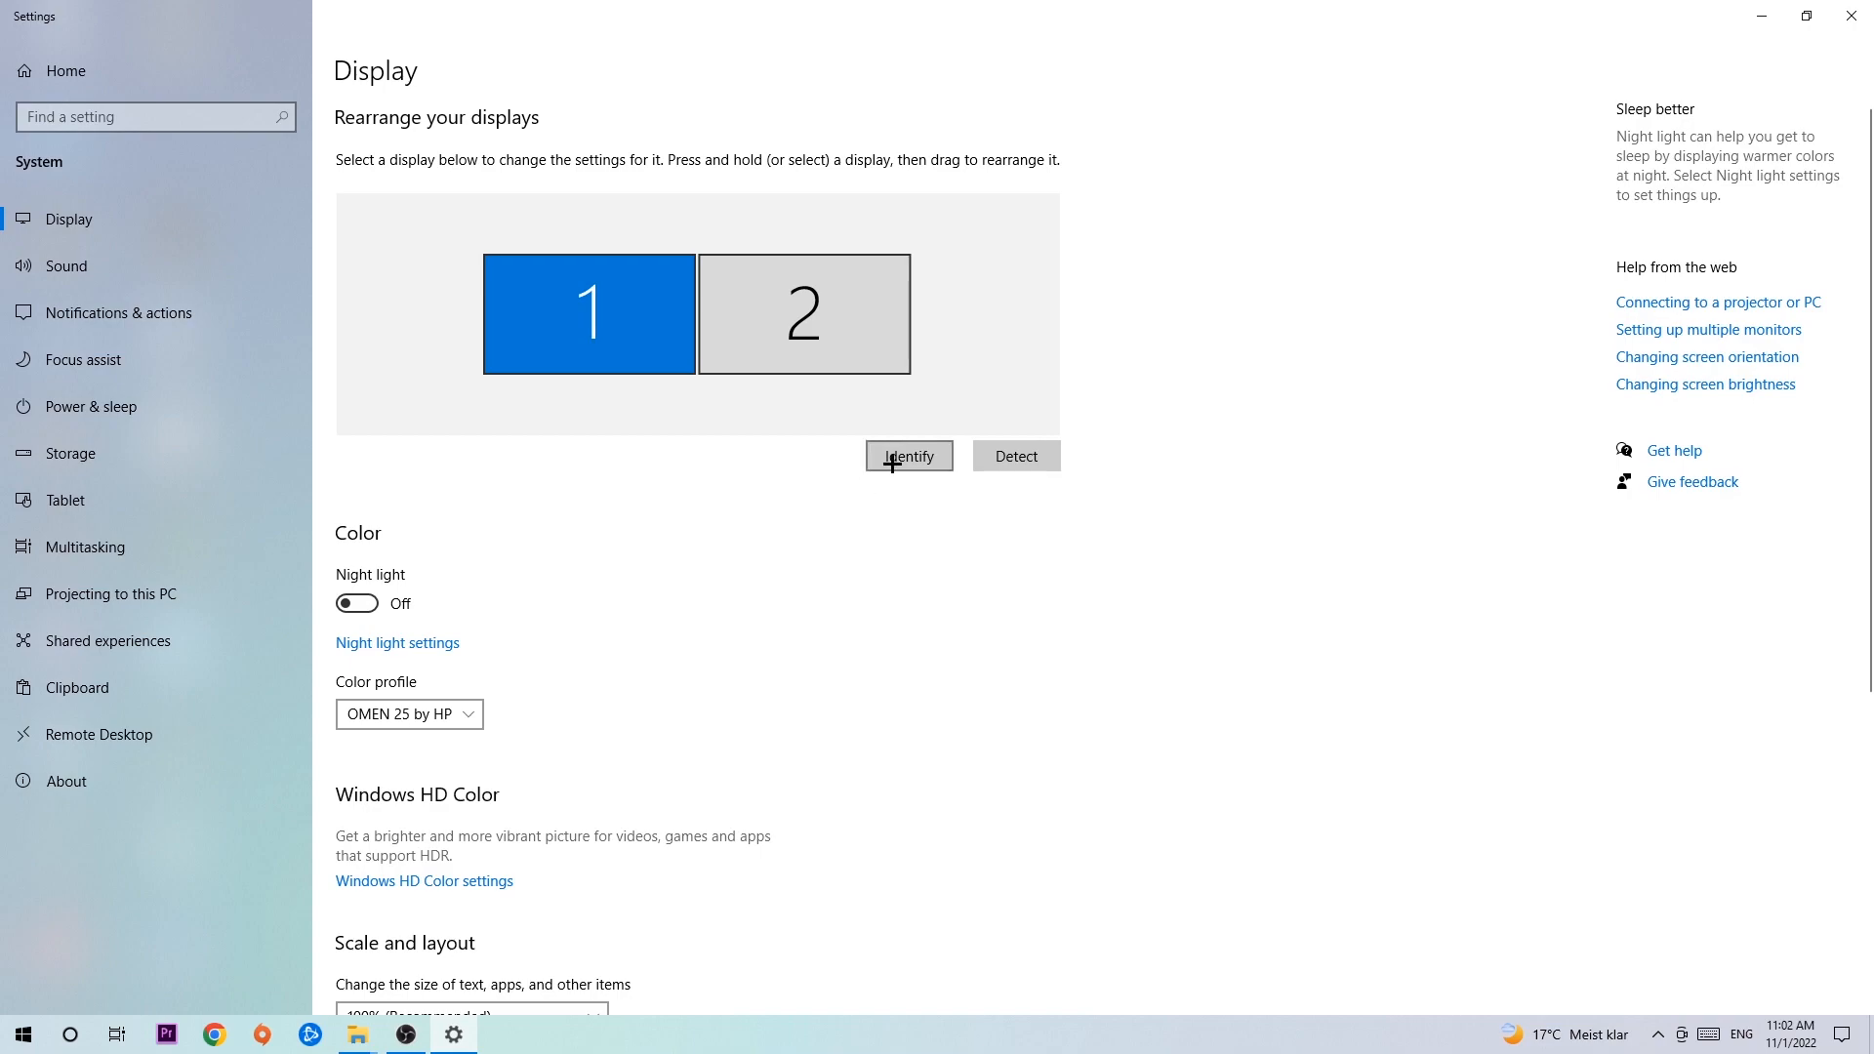
pyautogui.click(910, 457)
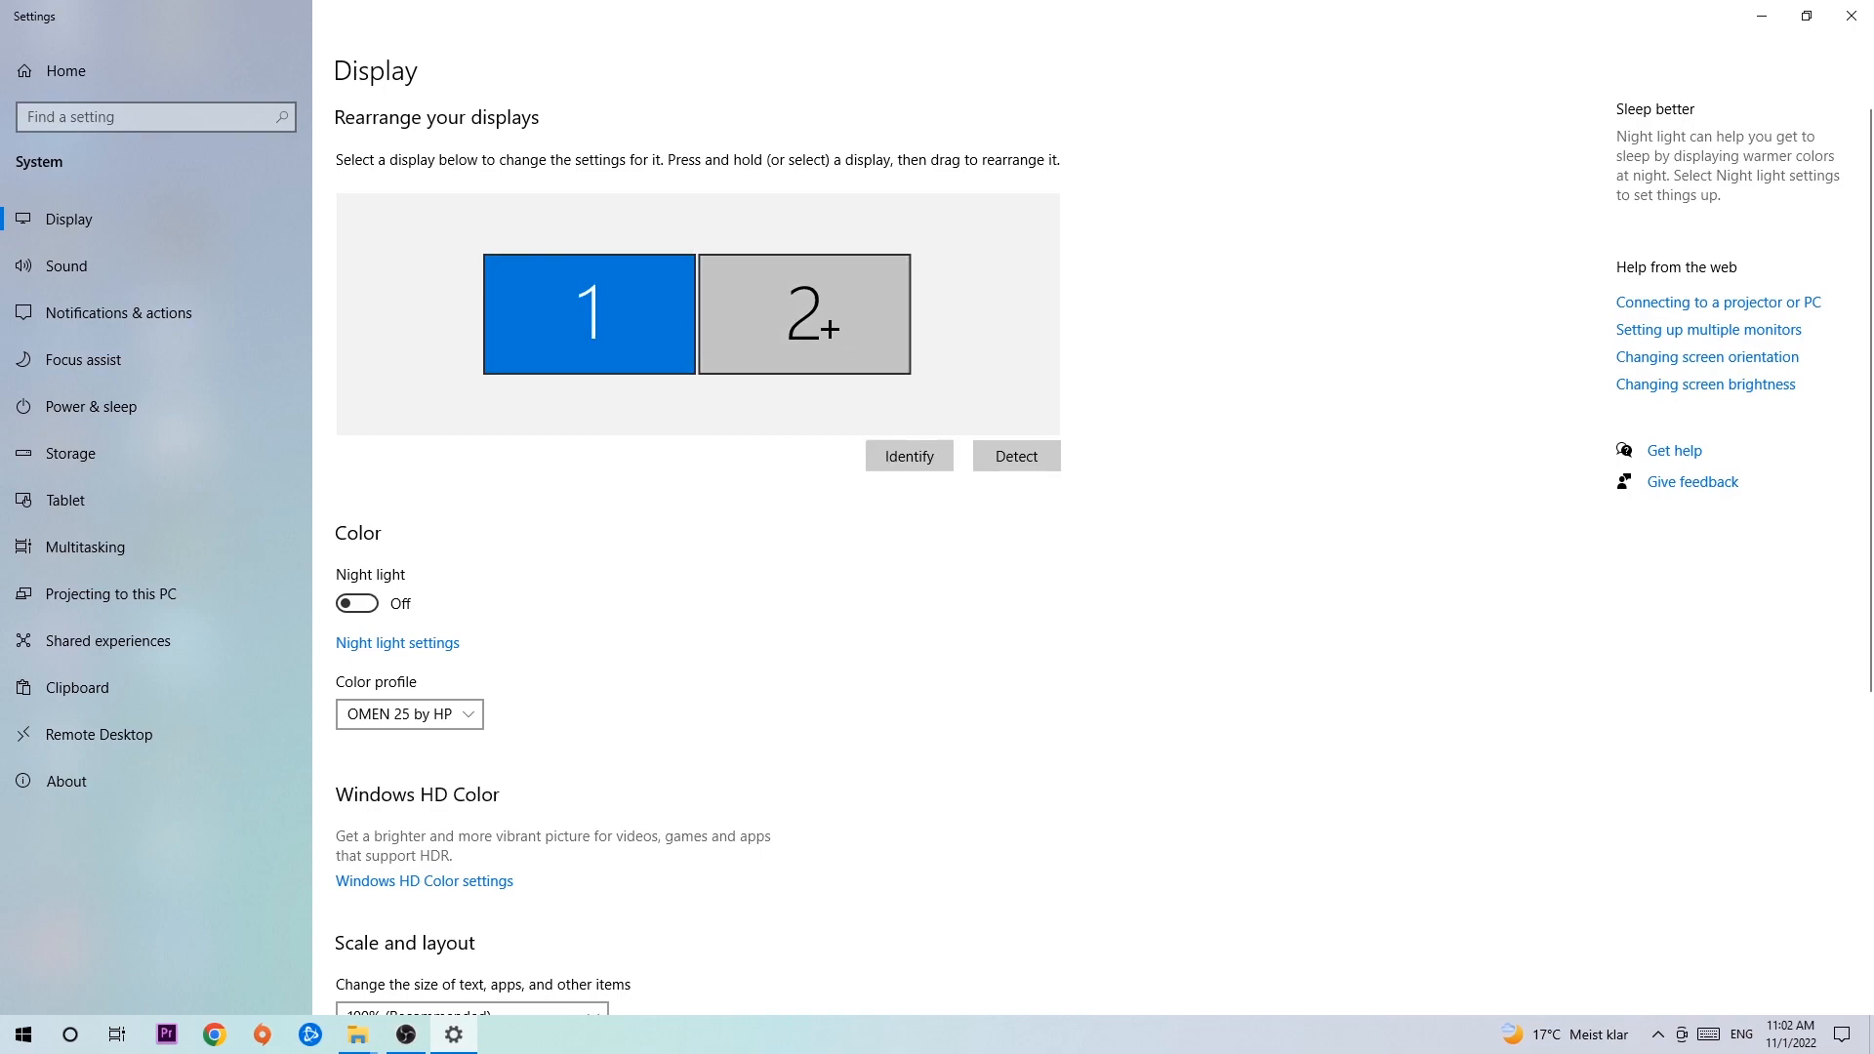
# - Review scale 100% and resolution 1920 × 1080 under Scale and layout, then close Settings
pyautogui.scroll(-3)
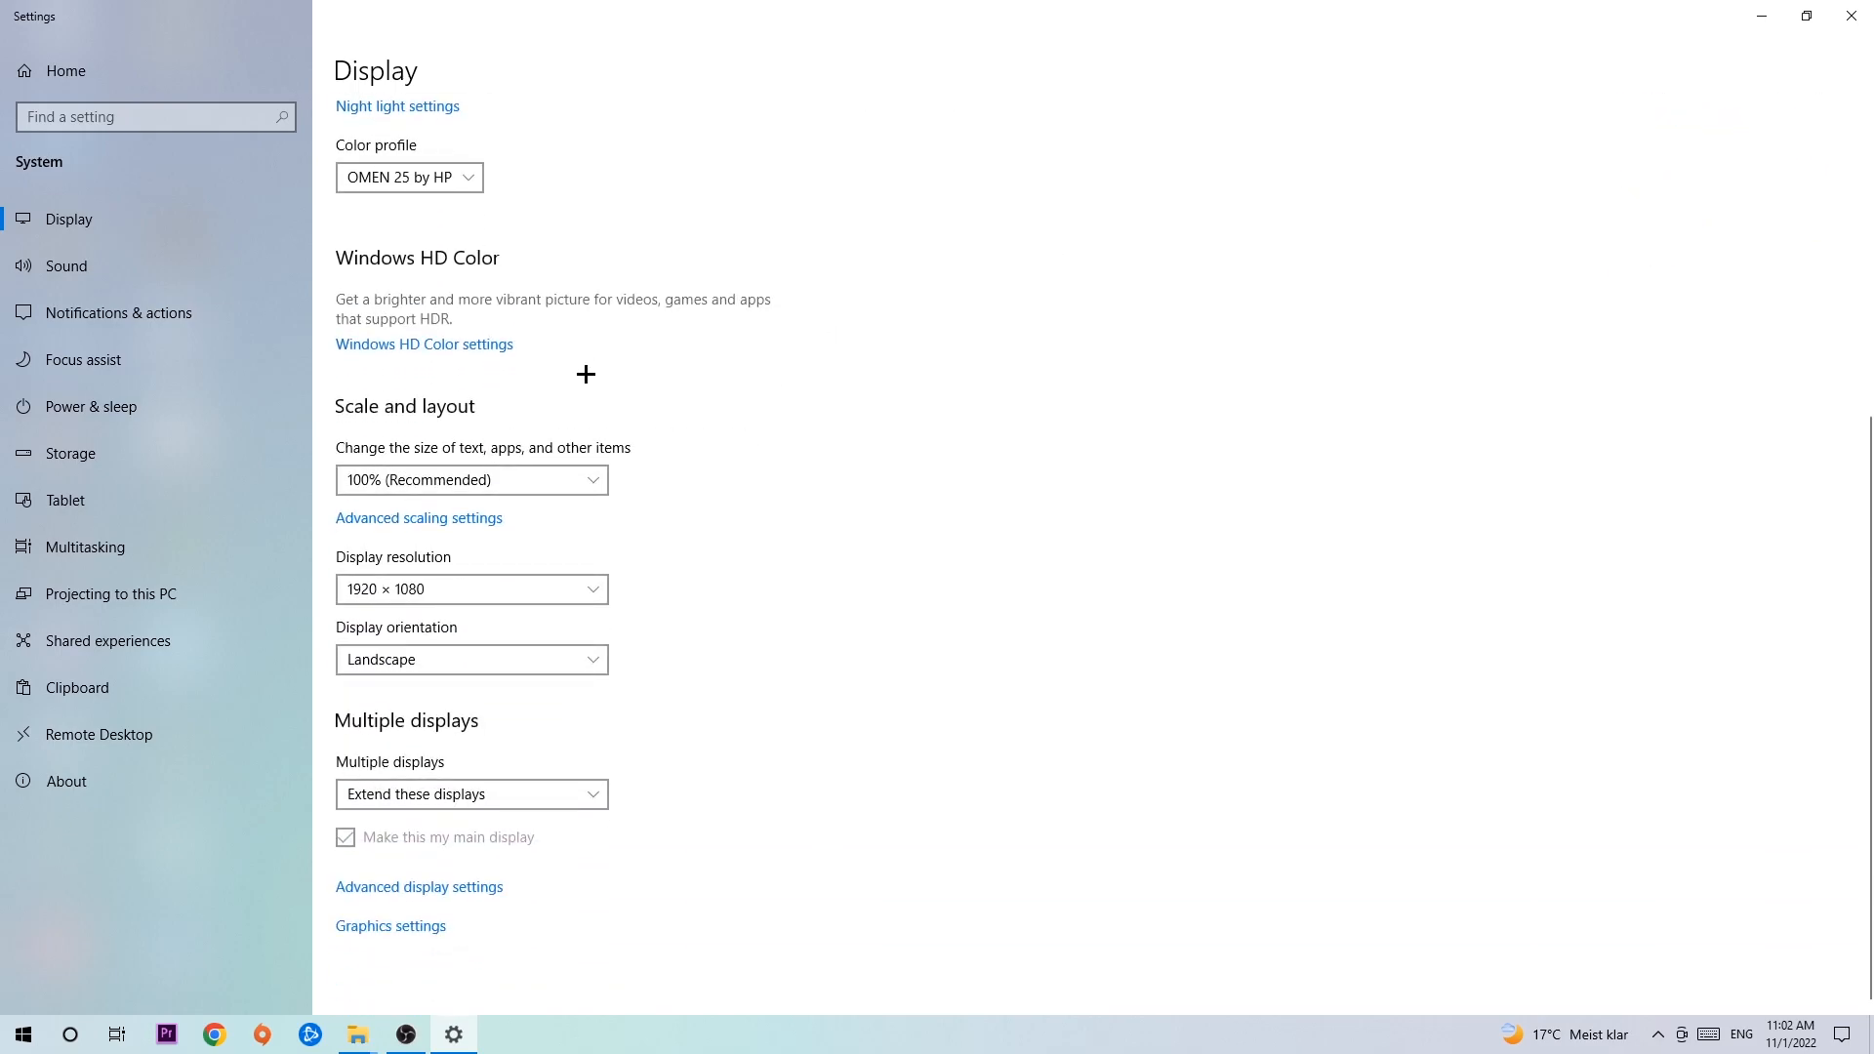
pyautogui.moveTo(481, 441)
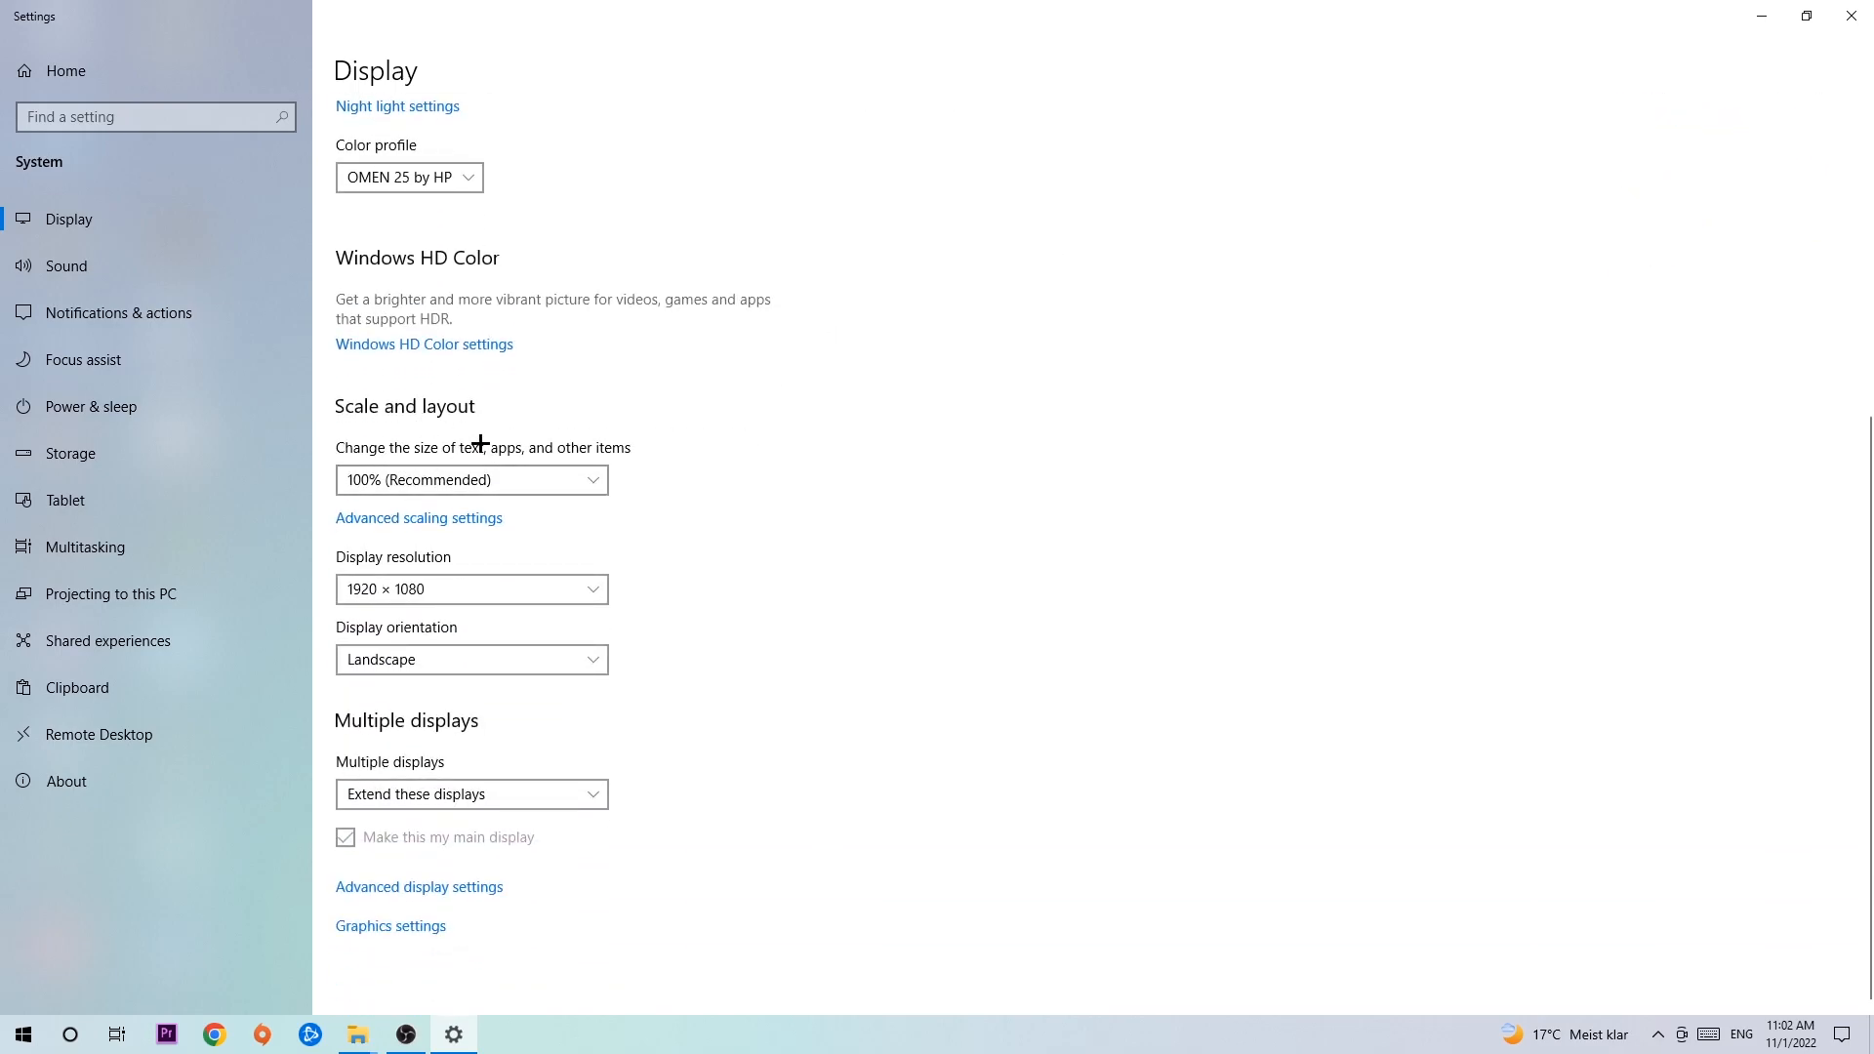
pyautogui.moveTo(679, 434)
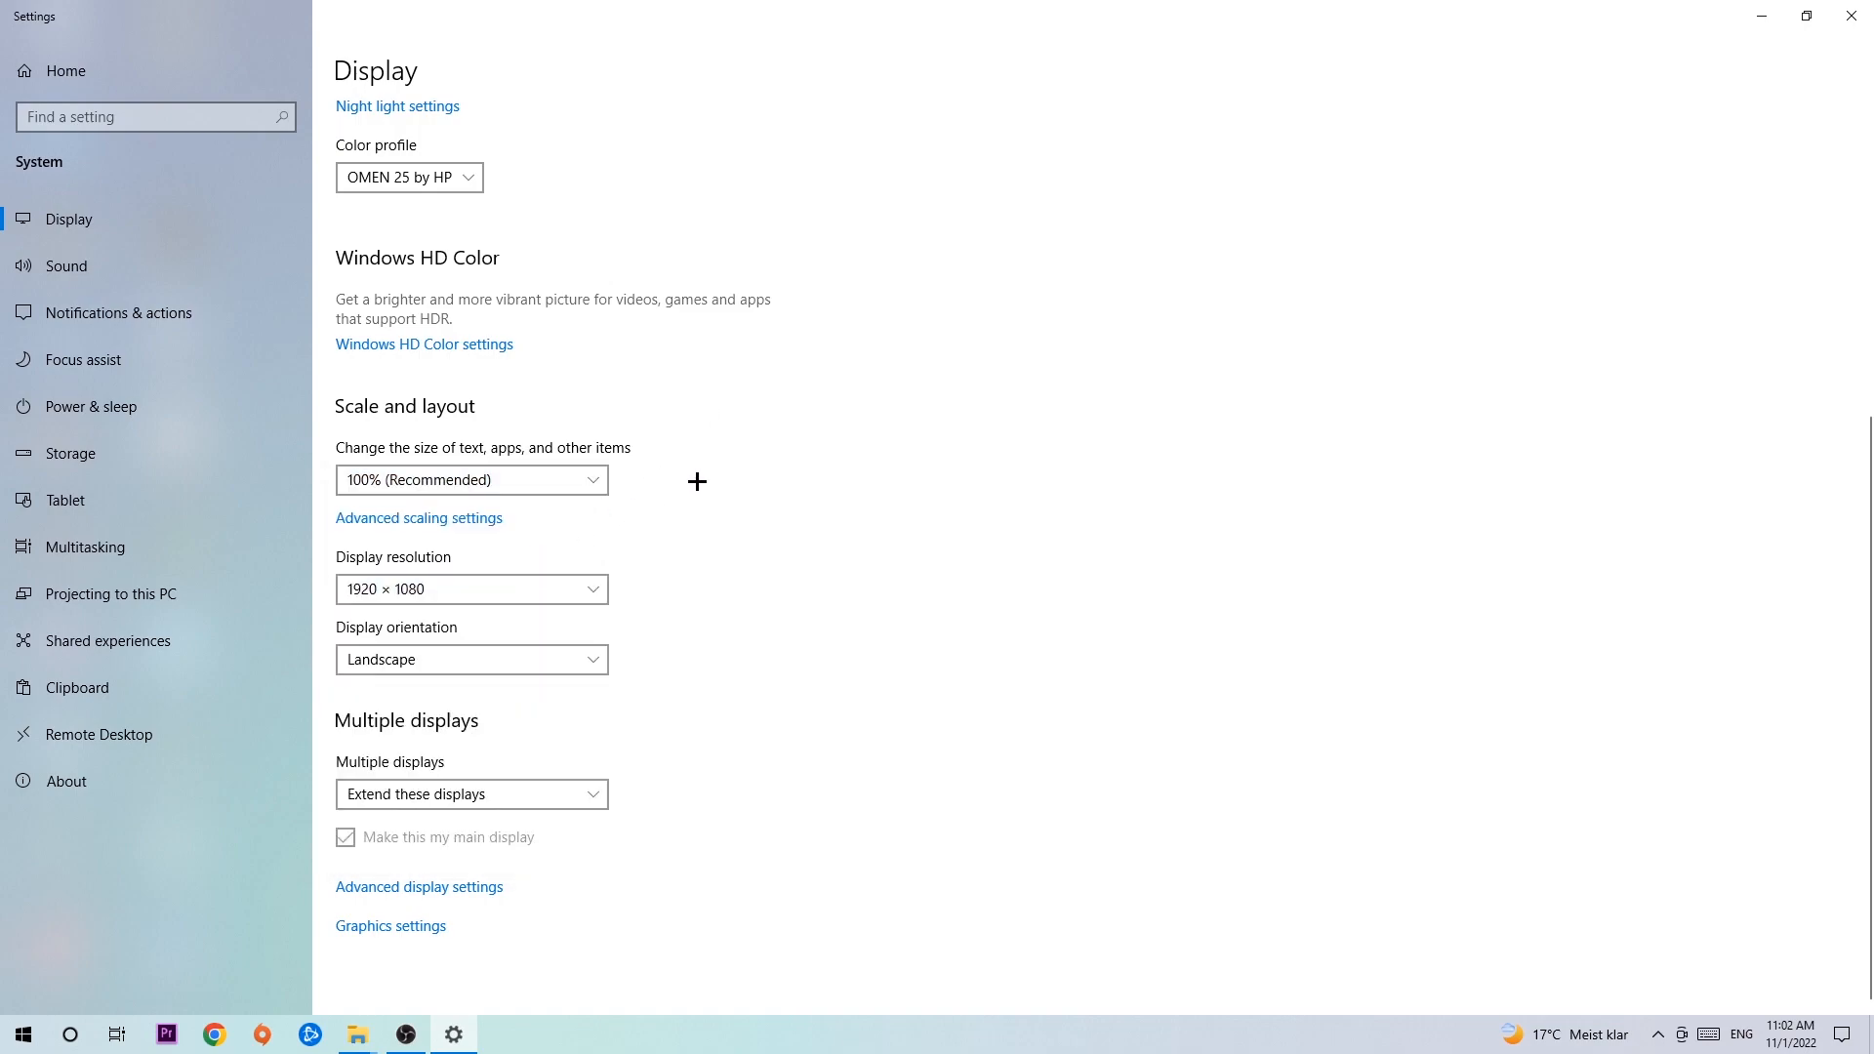
pyautogui.moveTo(691, 484)
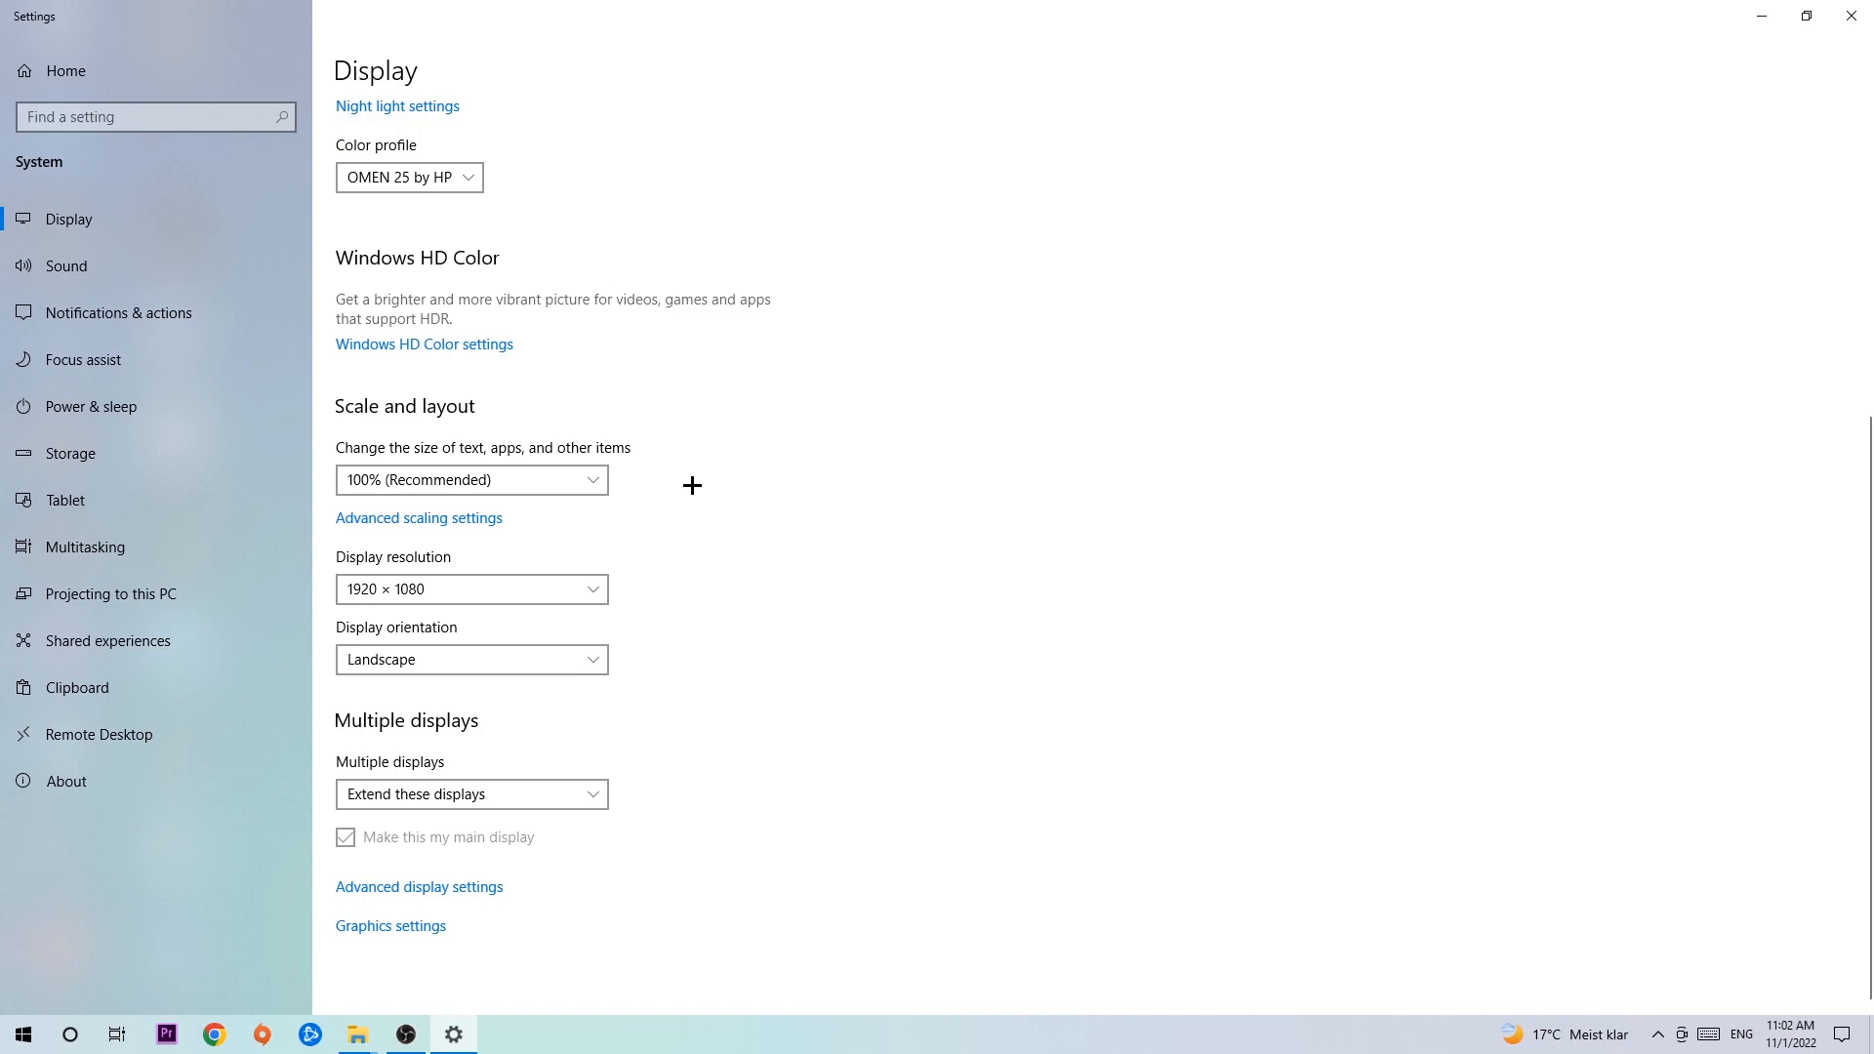
pyautogui.moveTo(684, 488)
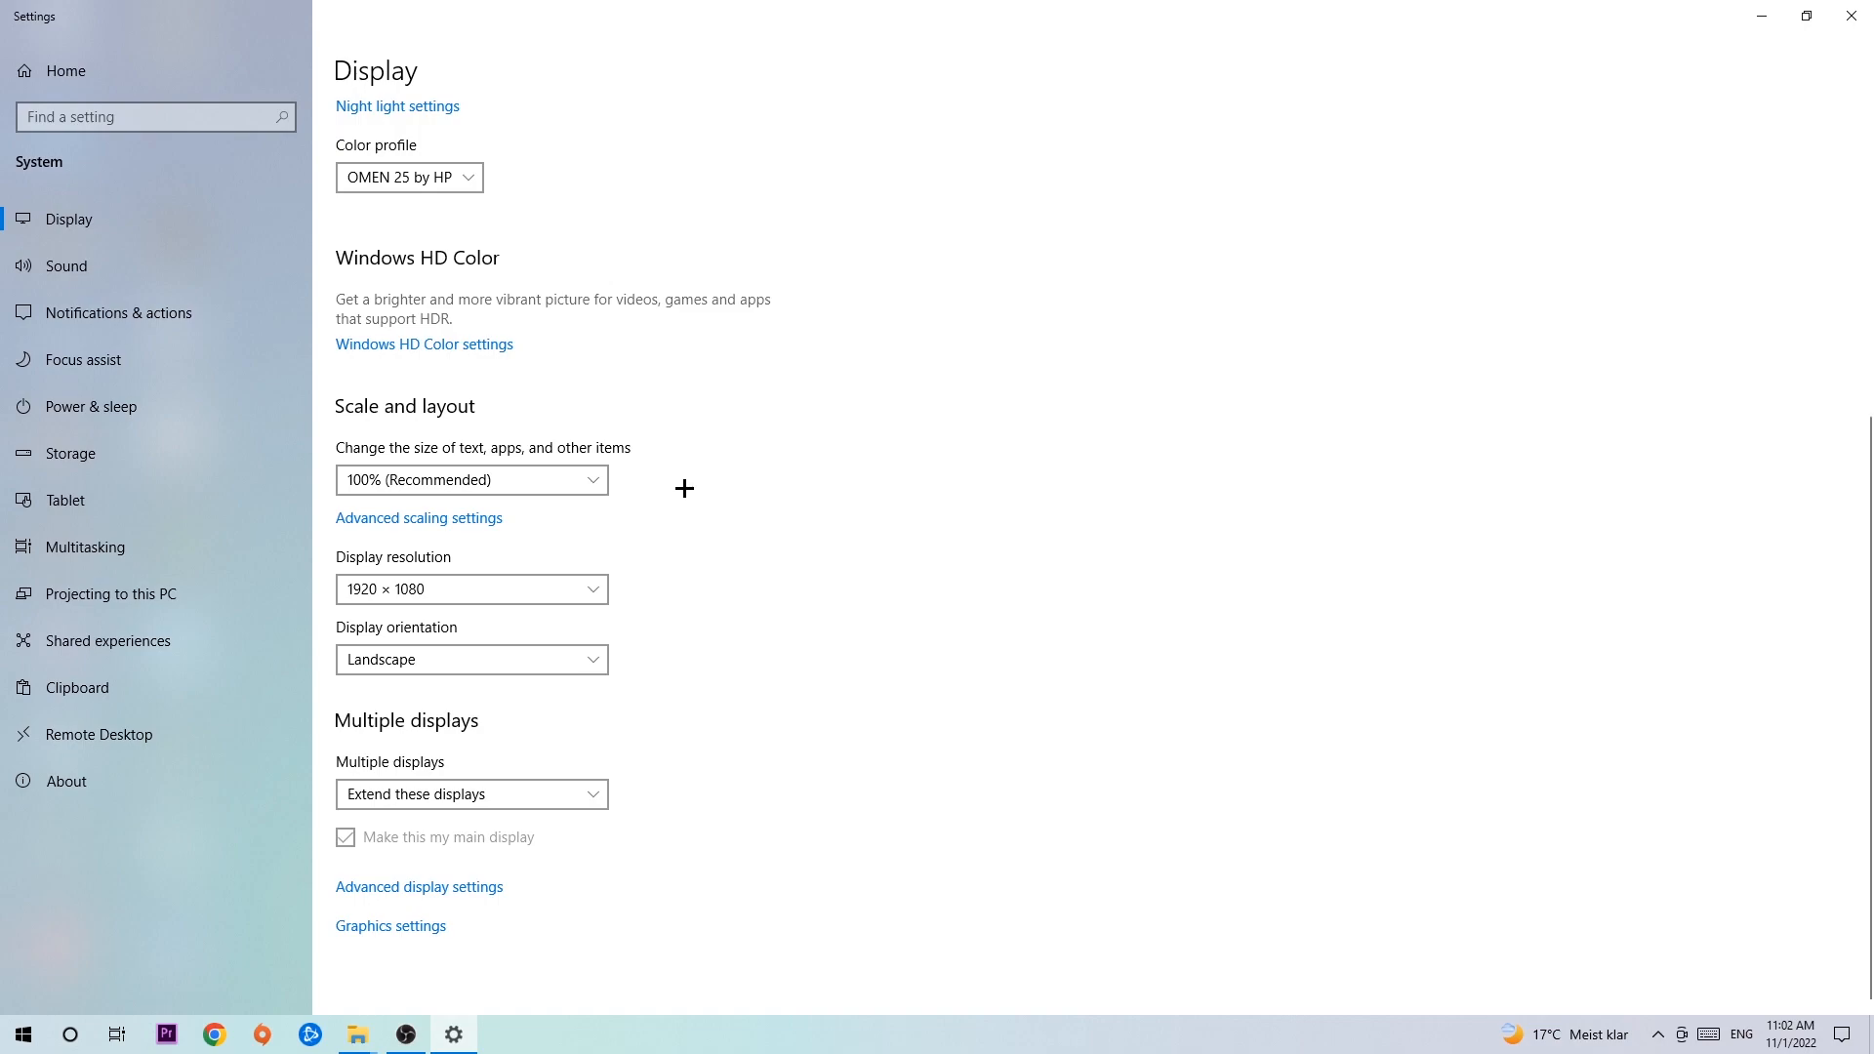
pyautogui.moveTo(1855, 15)
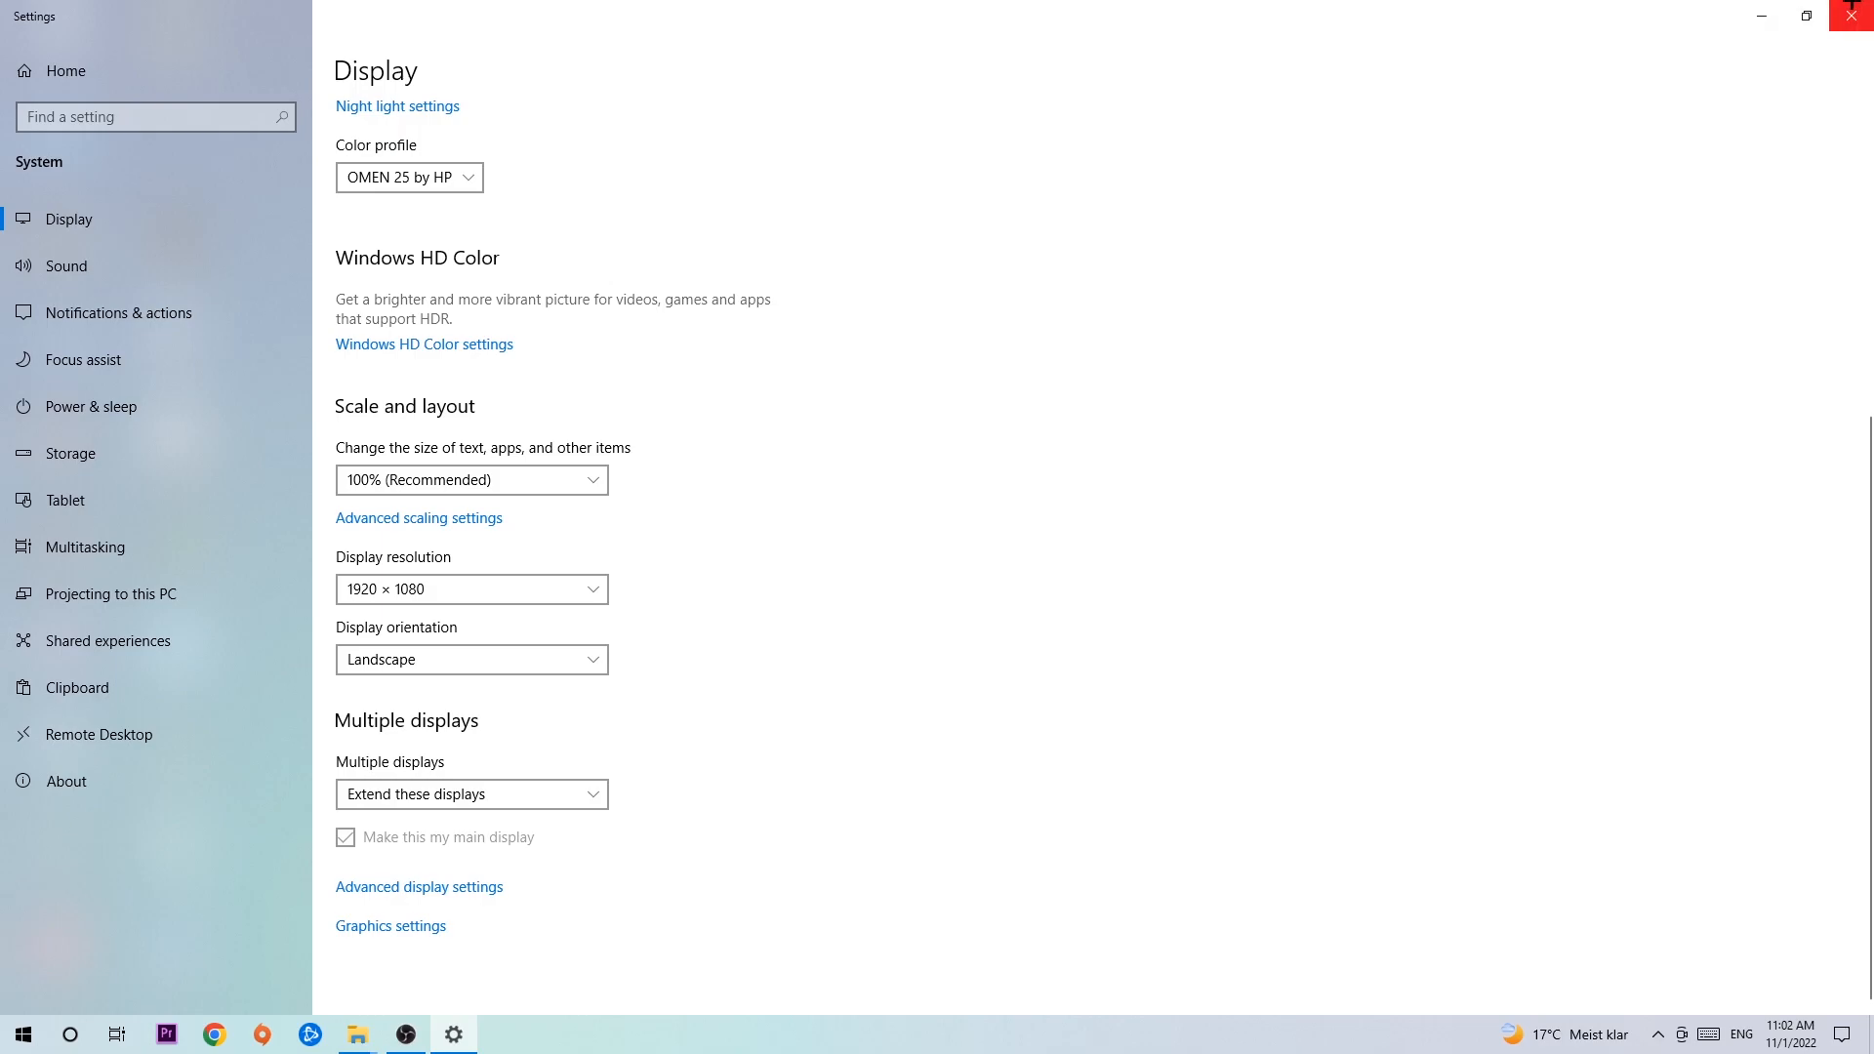
pyautogui.click(1851, 16)
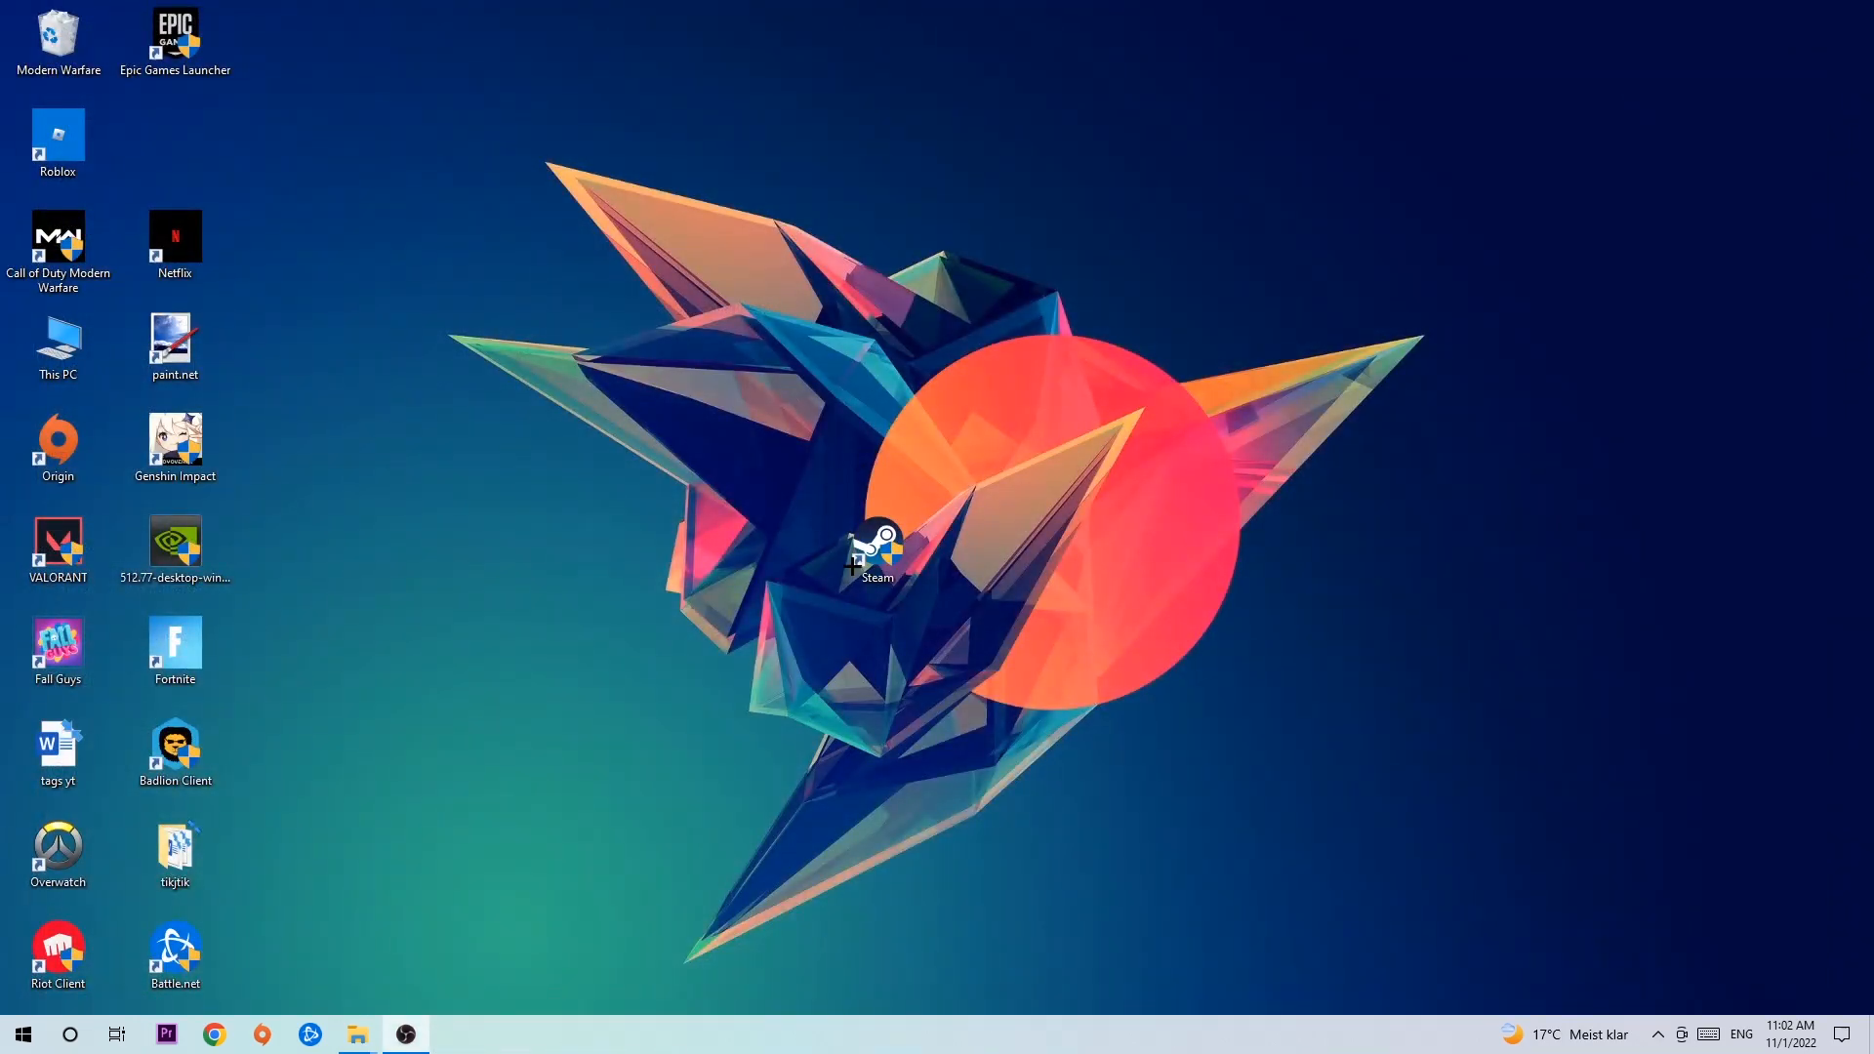
# - Reopen Windows Settings home page from the Start menu's gear icon and review it
pyautogui.click(23, 1035)
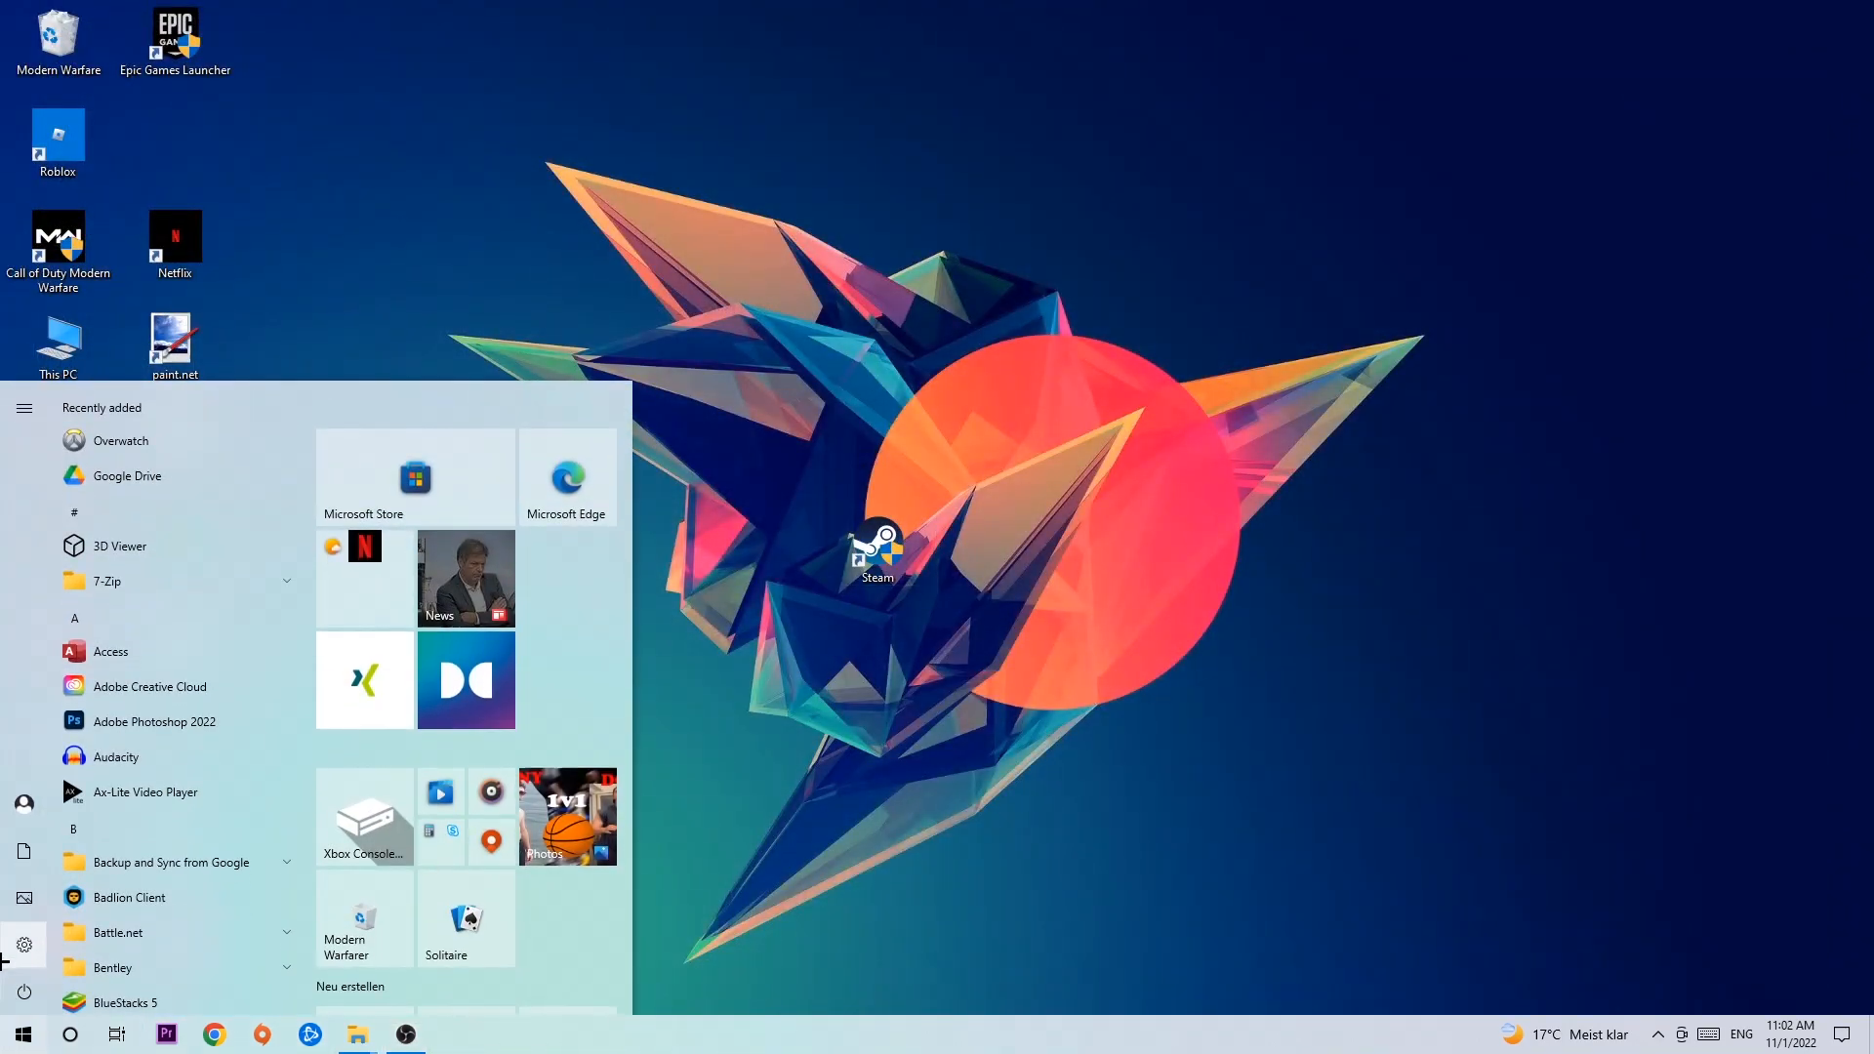
pyautogui.click(24, 941)
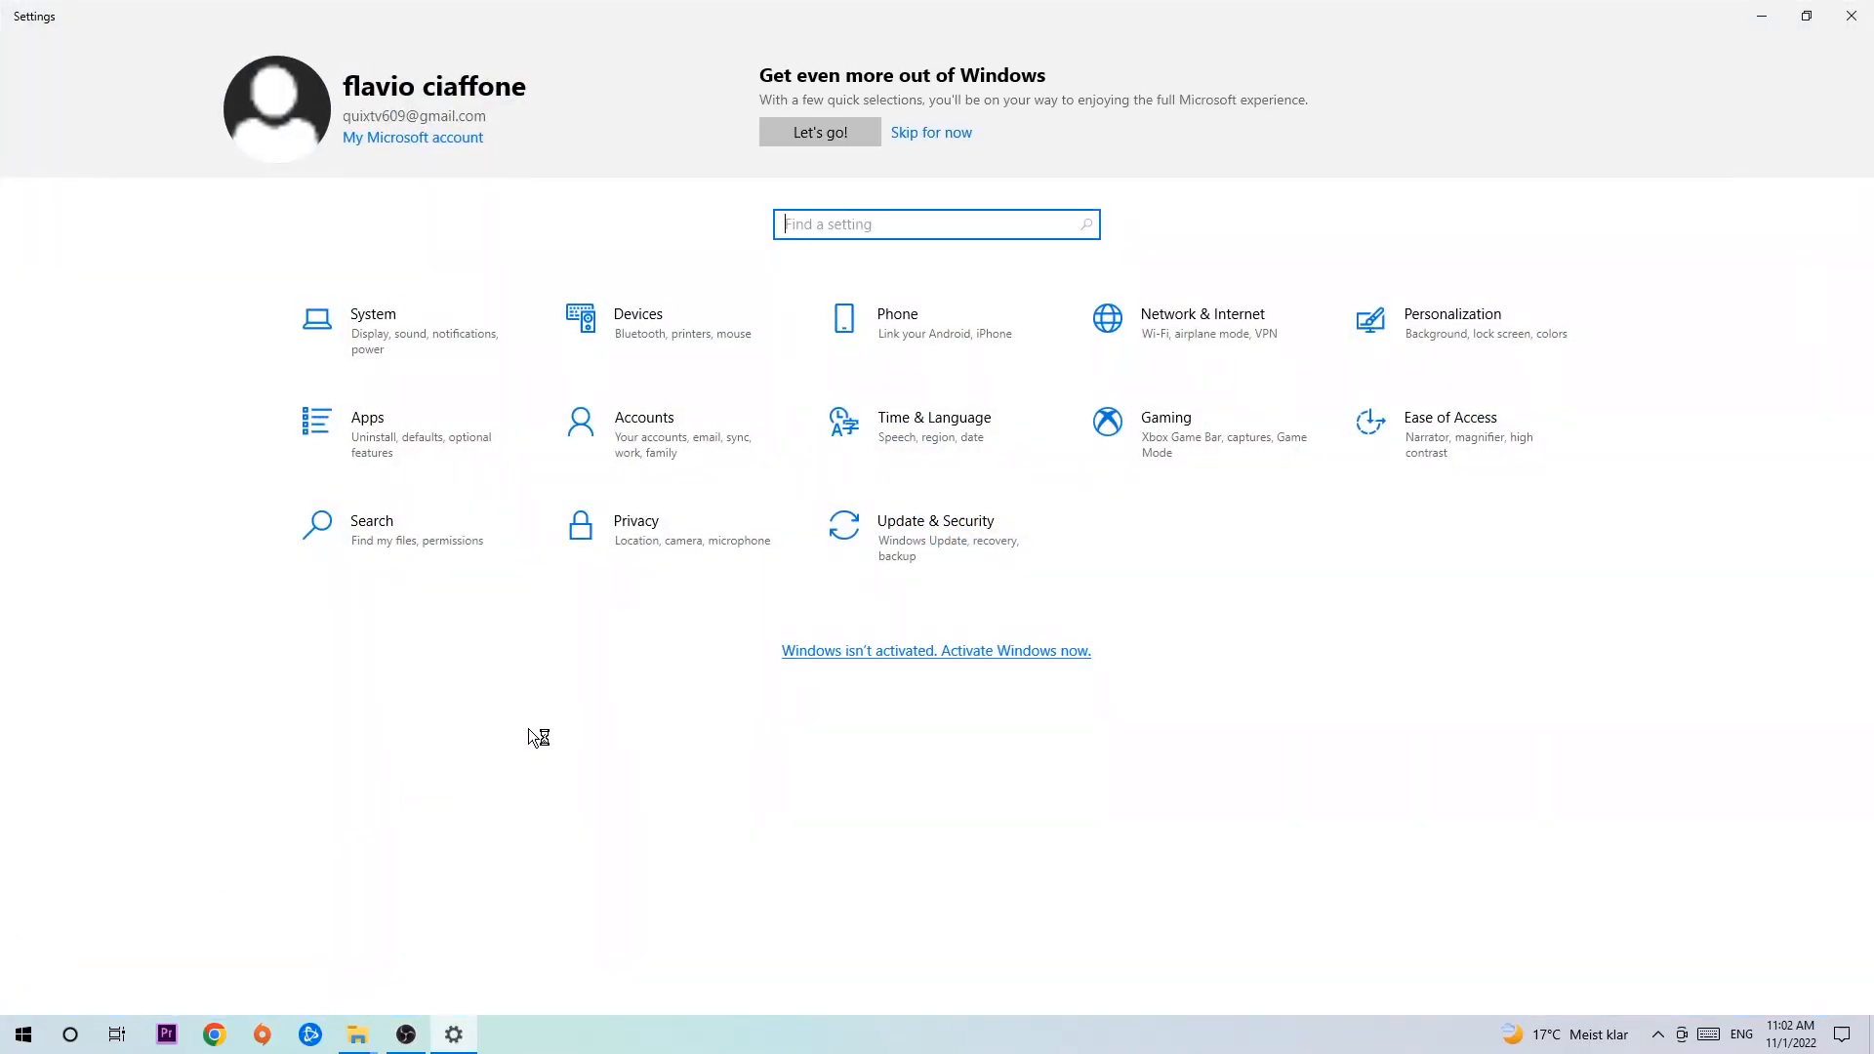
pyautogui.click(935, 531)
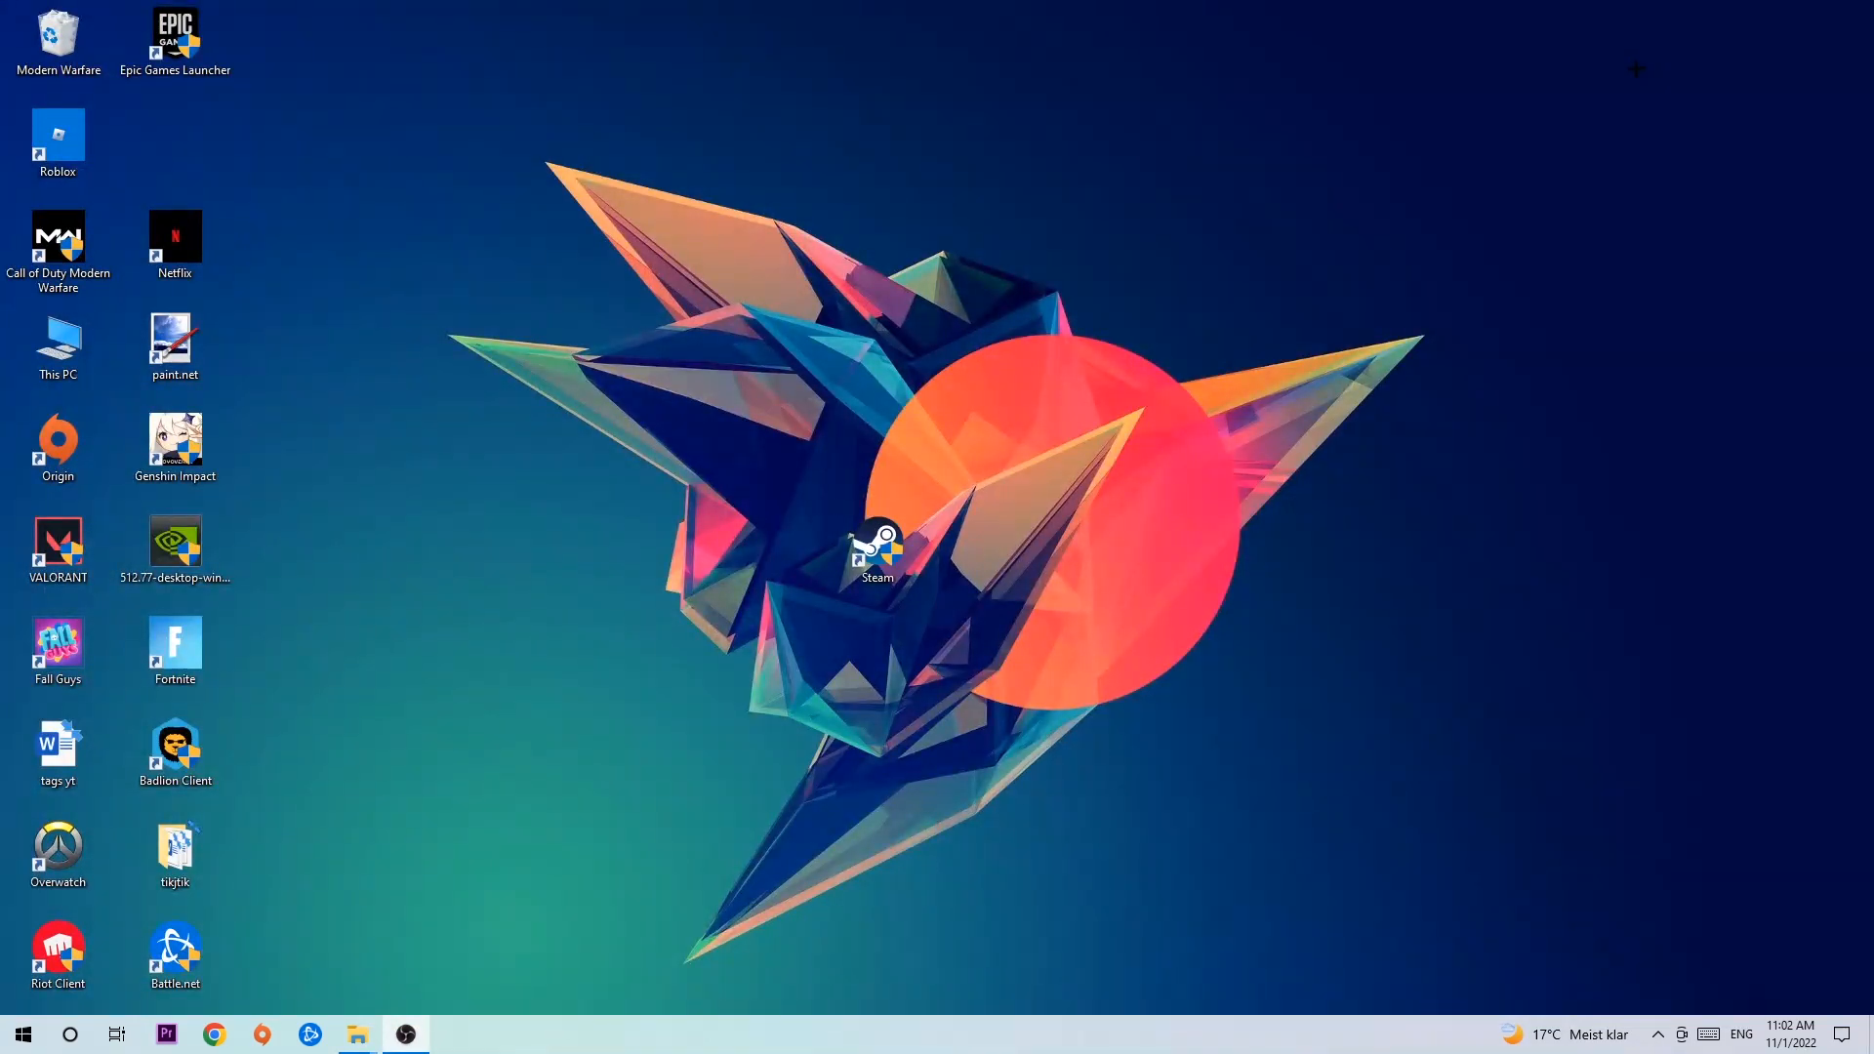
# - Drag the NVIDIA driver installer from the icon column to just above the Steam shortcut
pyautogui.moveTo(174, 545); pyautogui.dragTo(761, 354)
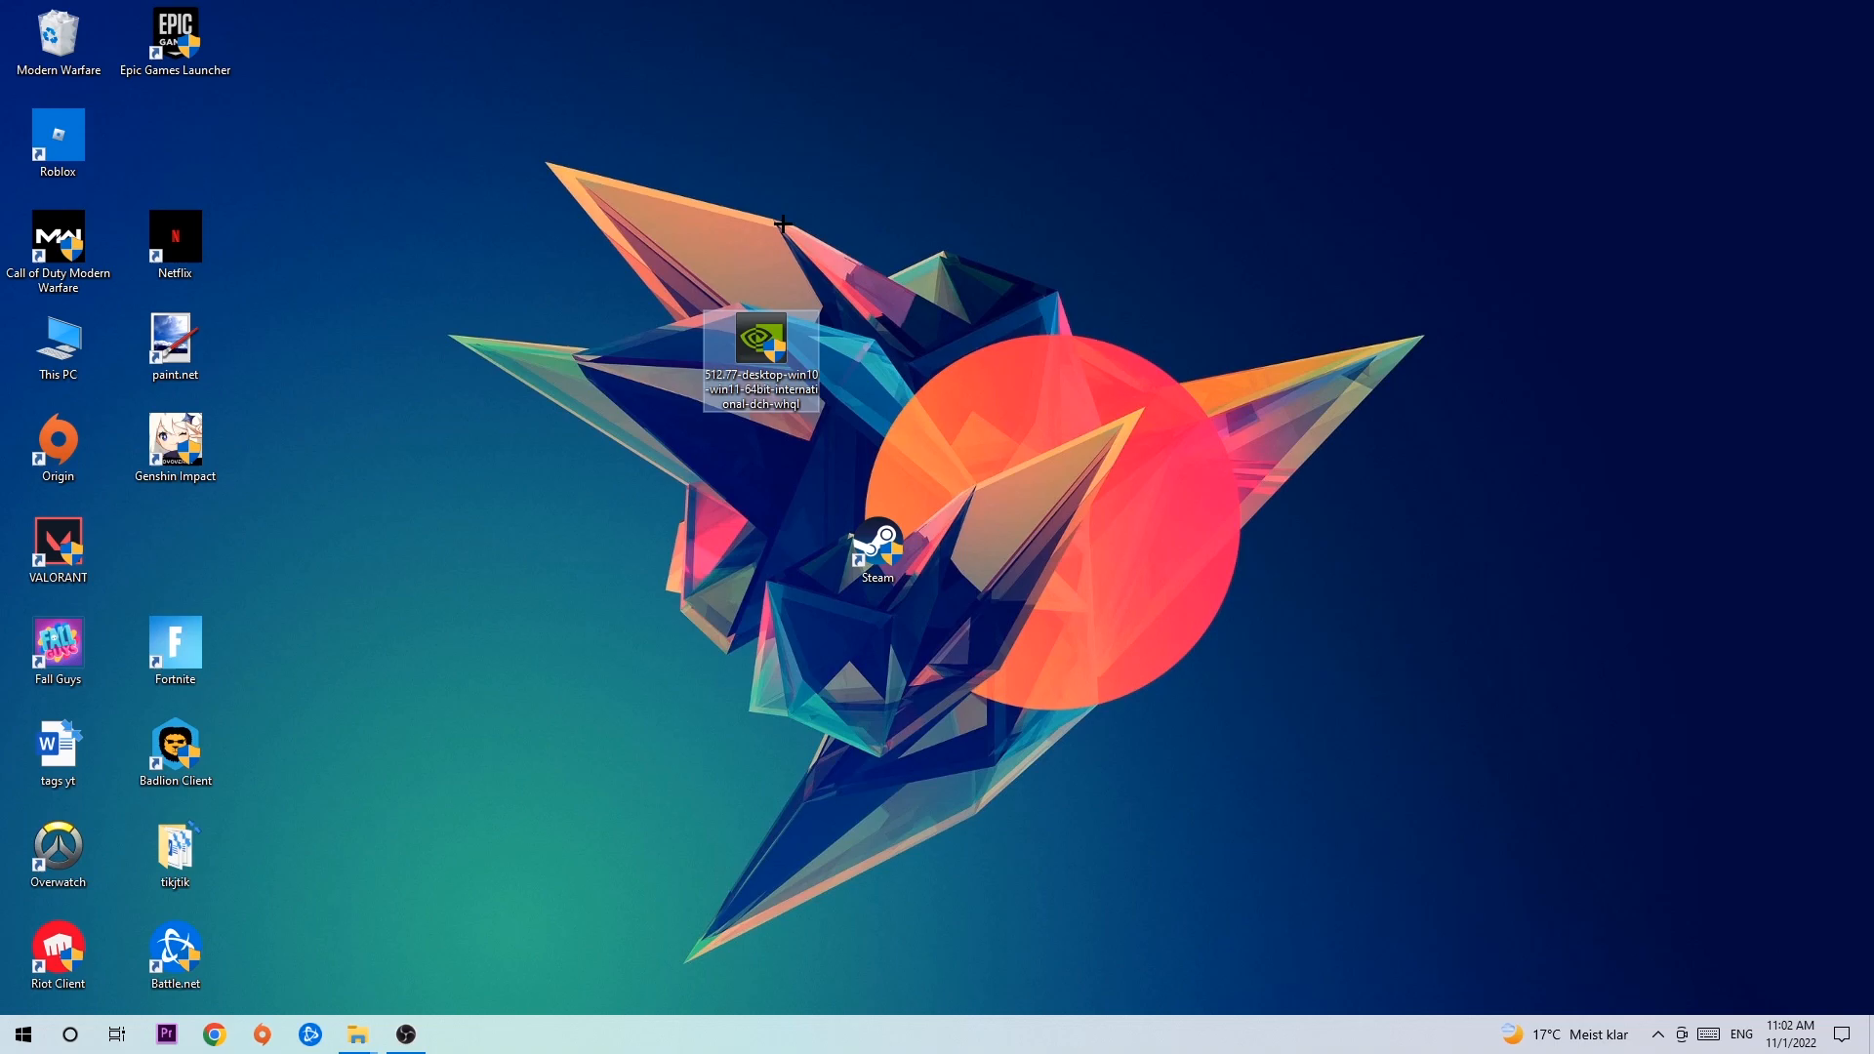
pyautogui.click(777, 227)
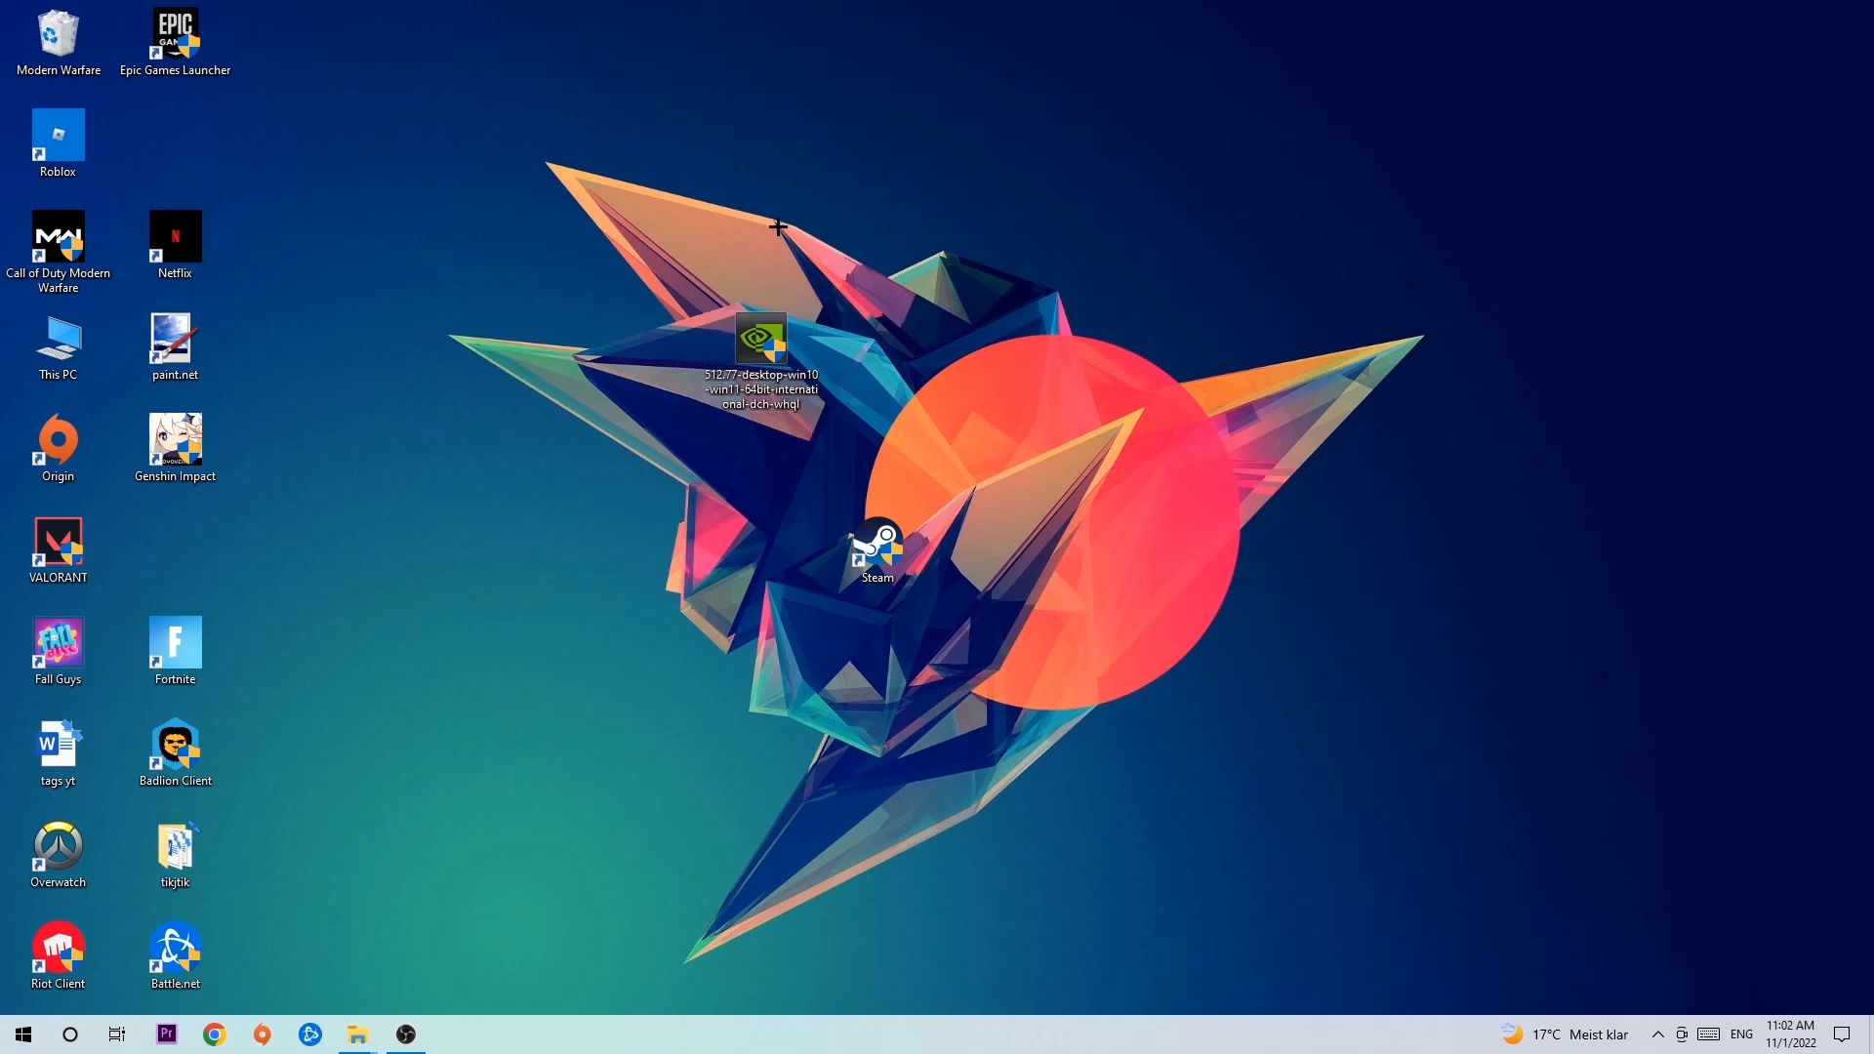
pyautogui.moveTo(773, 264)
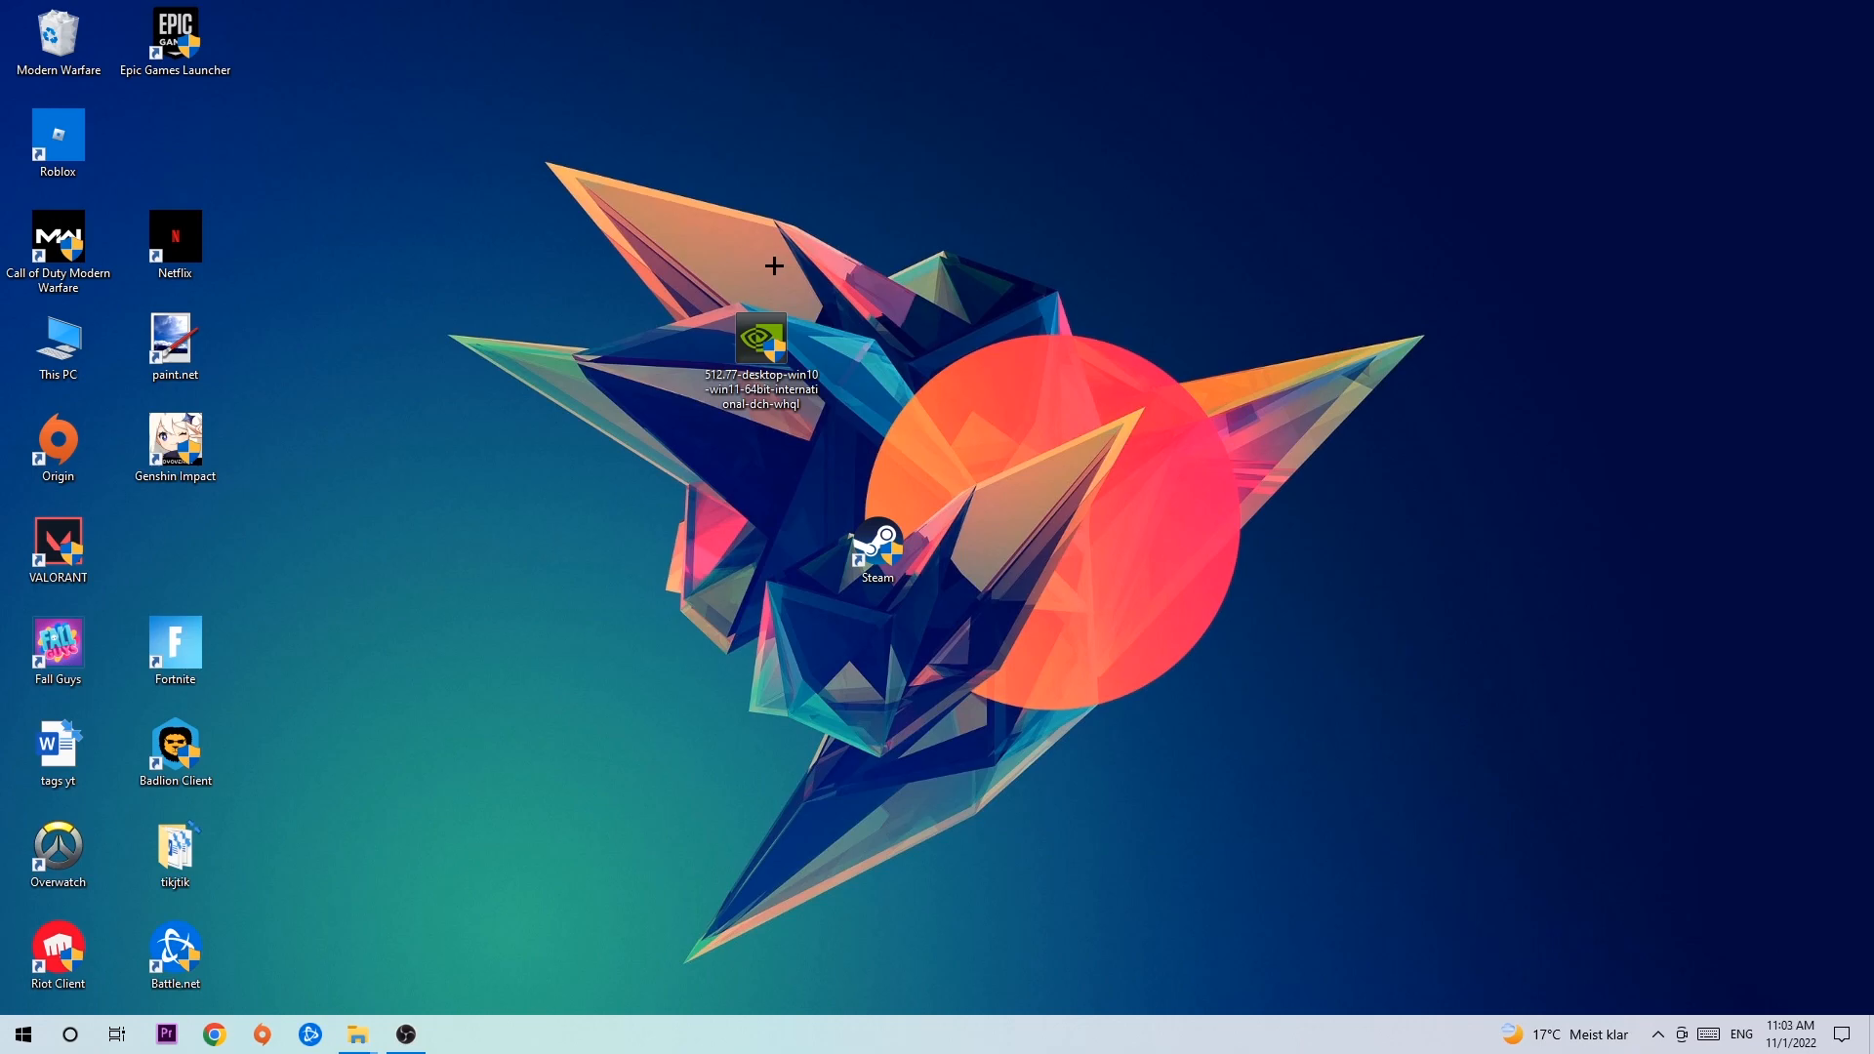
pyautogui.moveTo(754, 302)
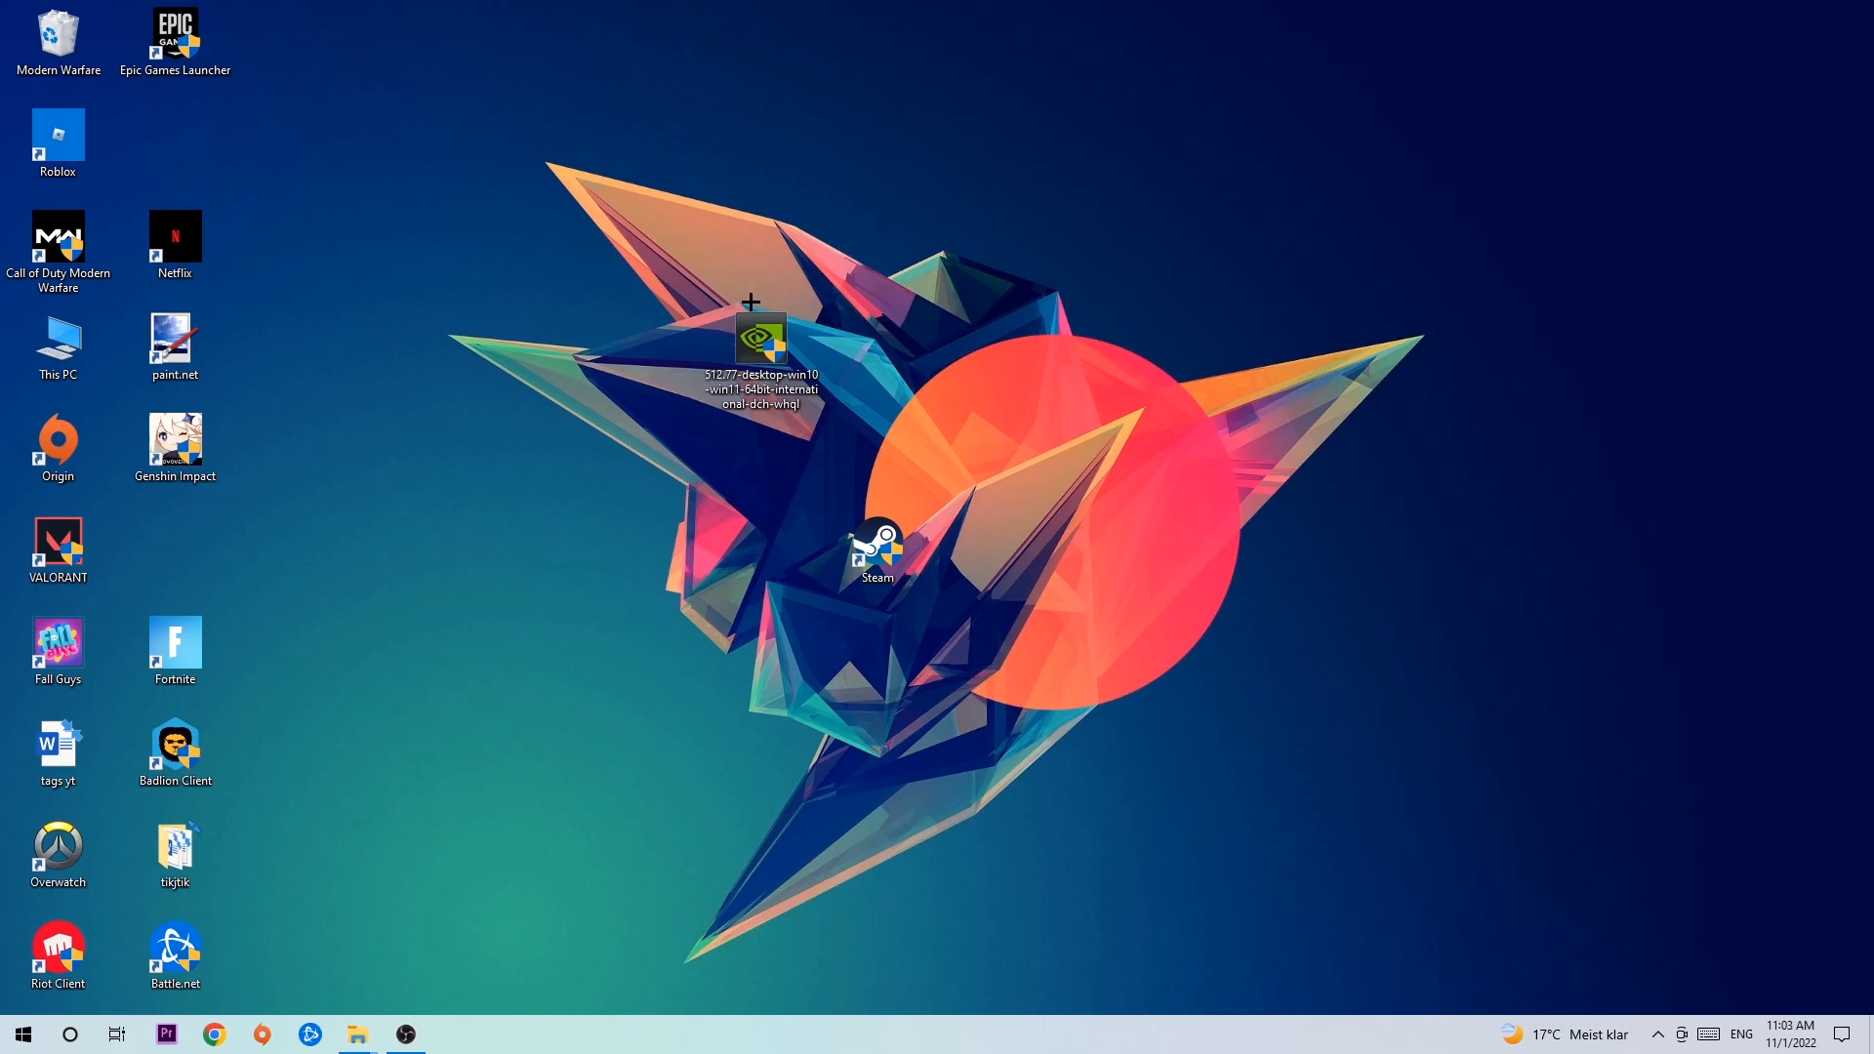
pyautogui.moveTo(759, 348); pyautogui.dragTo(877, 439)
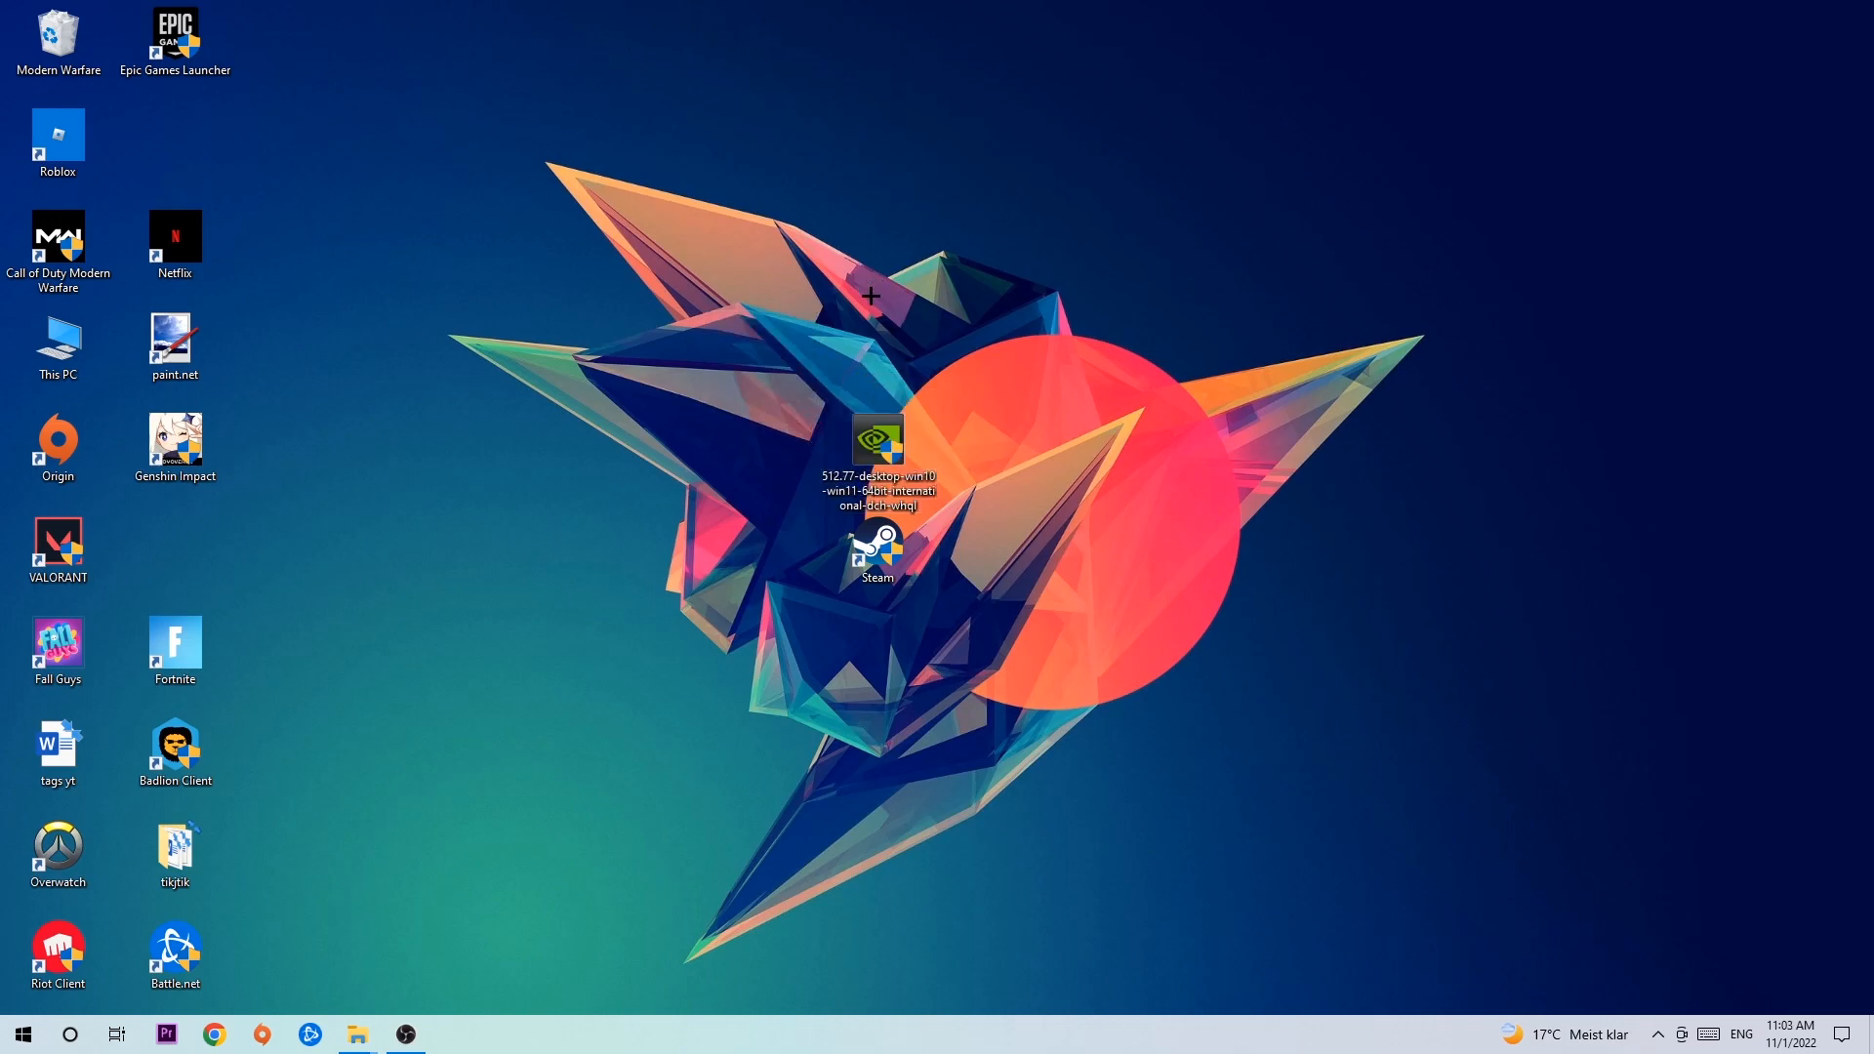